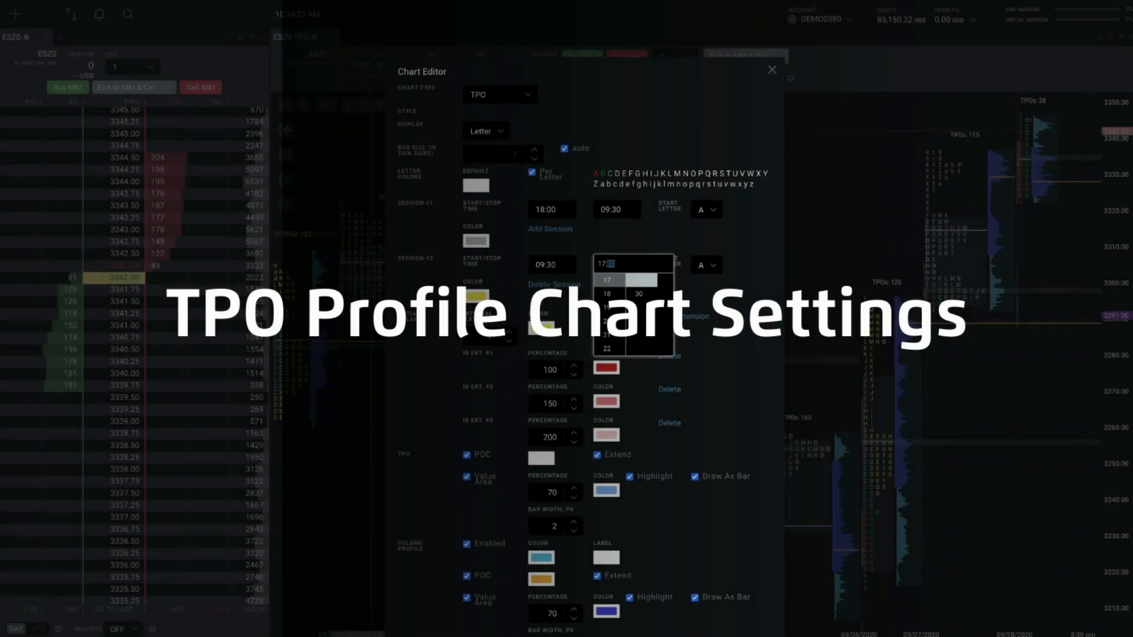
# Scroll the ESZ0 TPO chart back to reveal the previous days' profiles
pyautogui.click(771, 69)
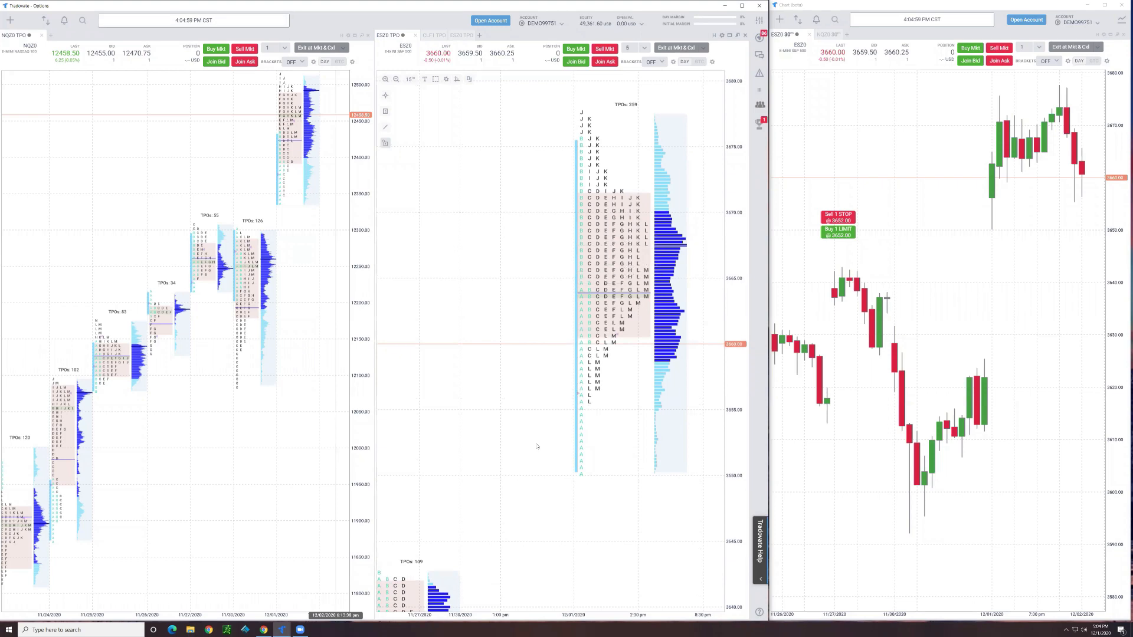
pyautogui.moveTo(491, 435)
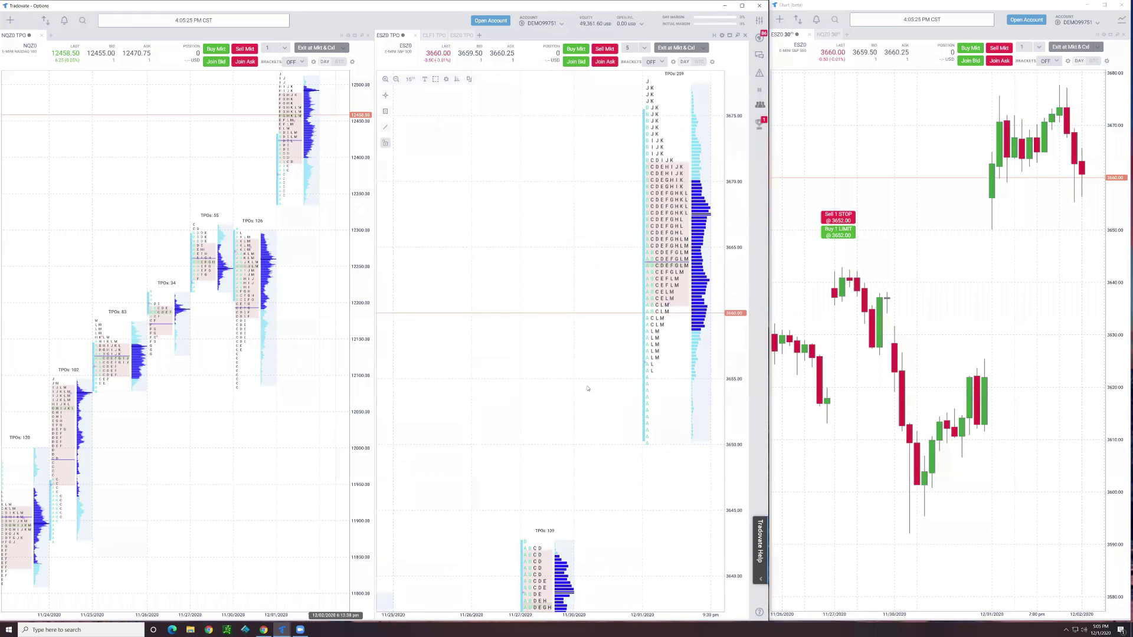
pyautogui.moveTo(489, 254)
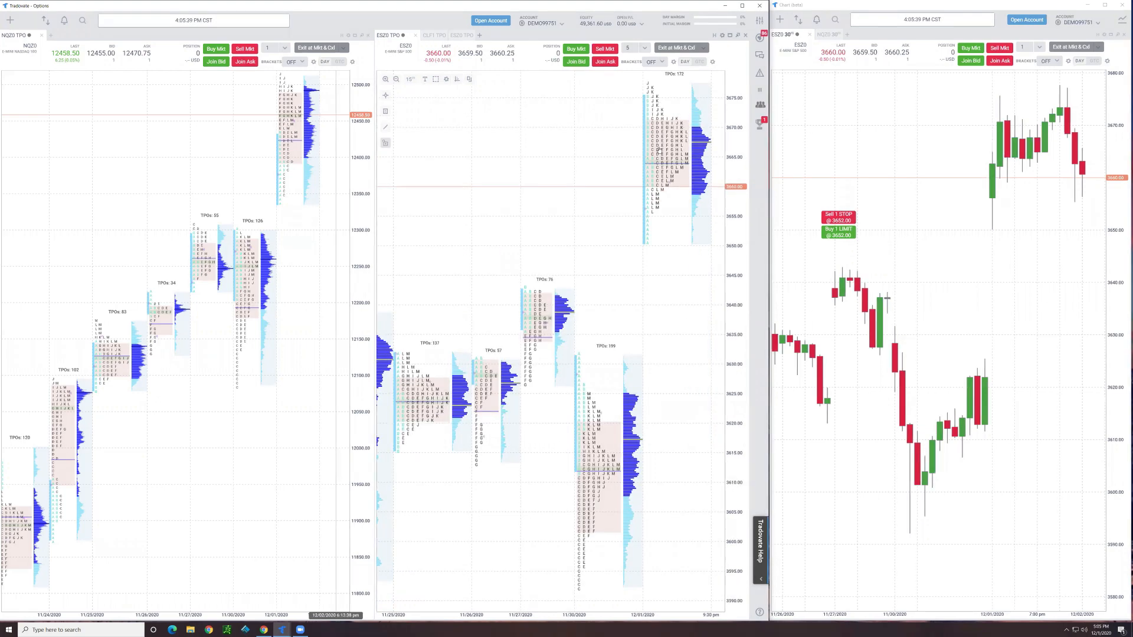
pyautogui.moveTo(657, 134)
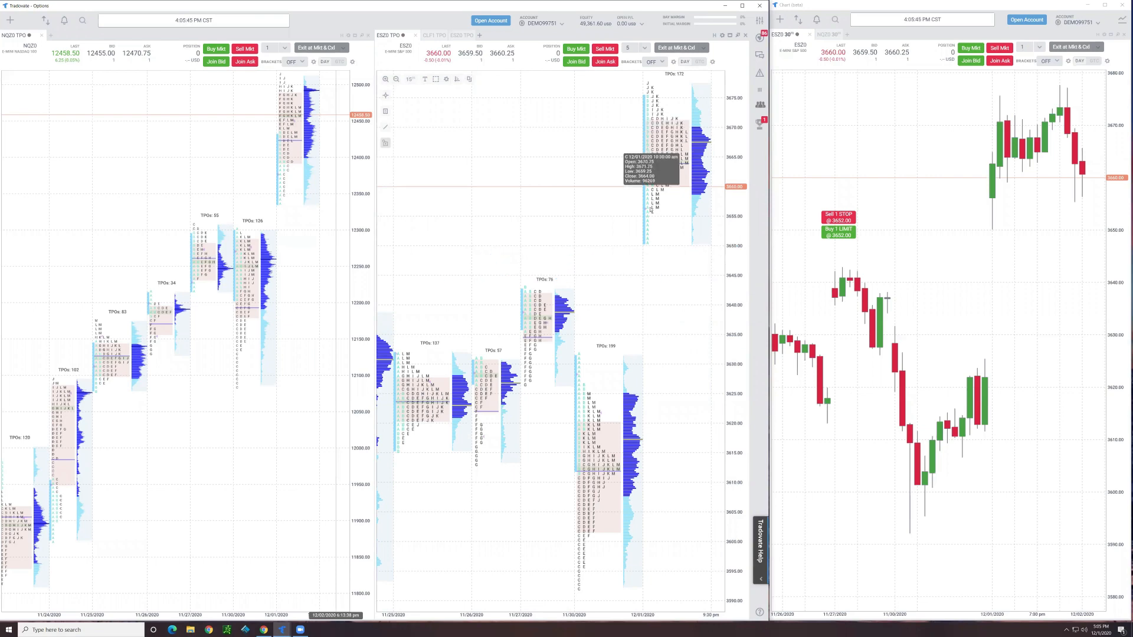
pyautogui.moveTo(653, 210)
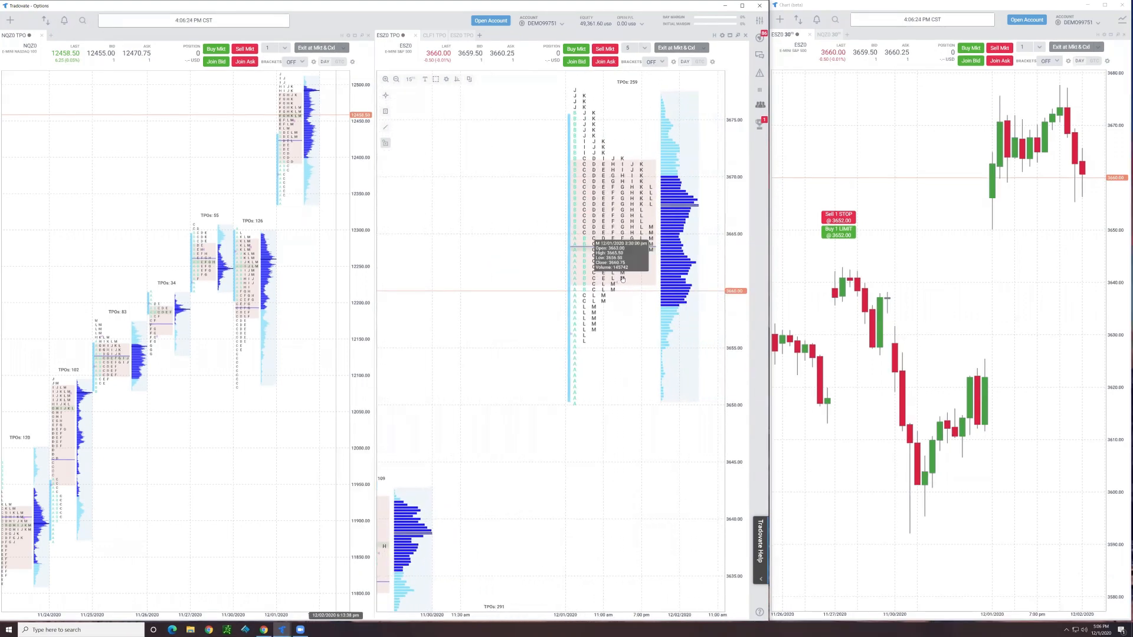
# Split the latest day's TPO profile using Split This Profile
pyautogui.rightClick(618, 278)
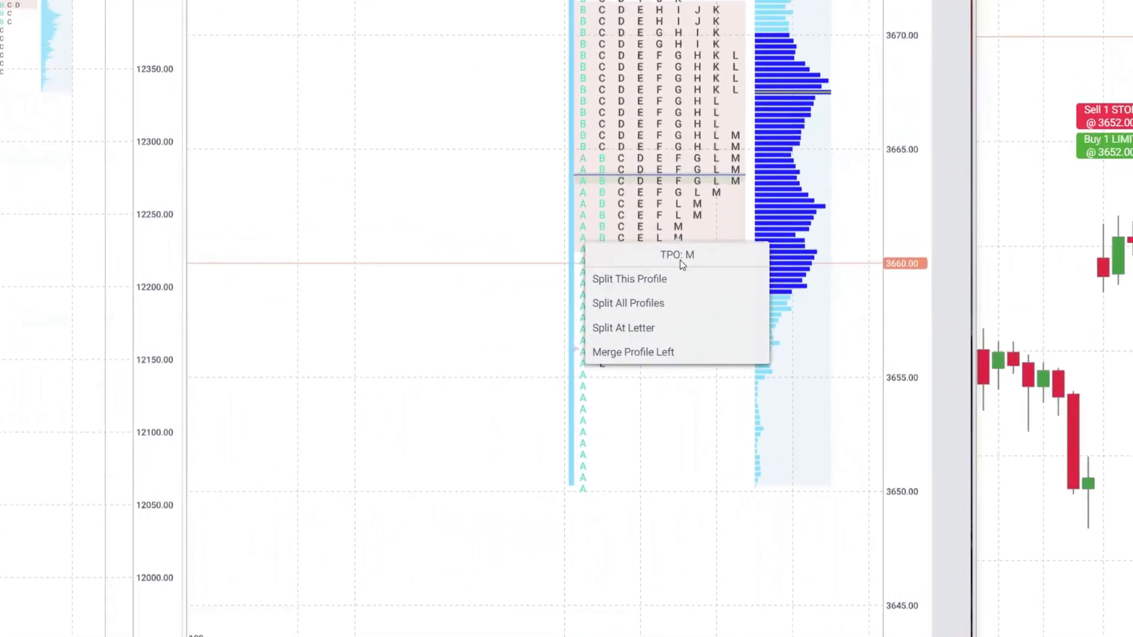
pyautogui.moveTo(646, 284)
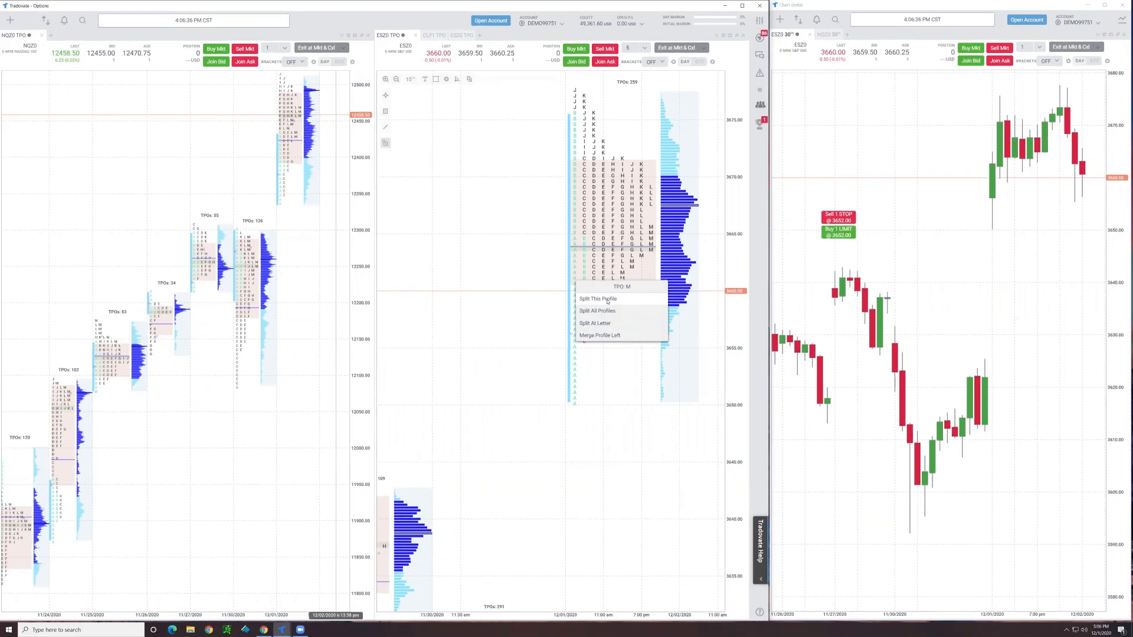
pyautogui.click(596, 299)
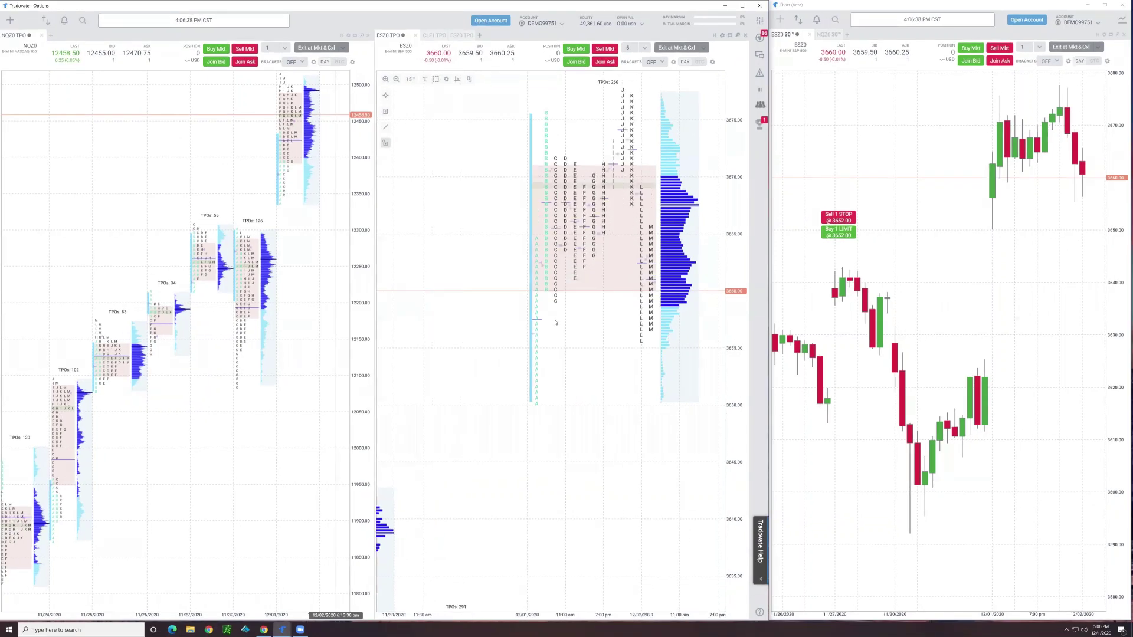
pyautogui.moveTo(539, 276)
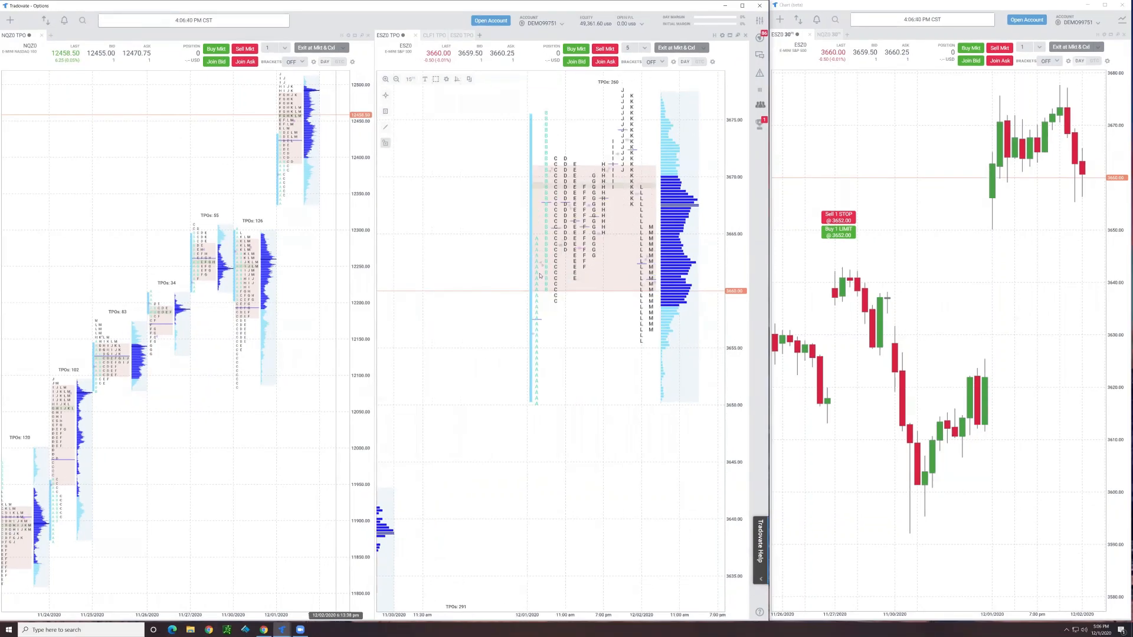
pyautogui.moveTo(600, 308)
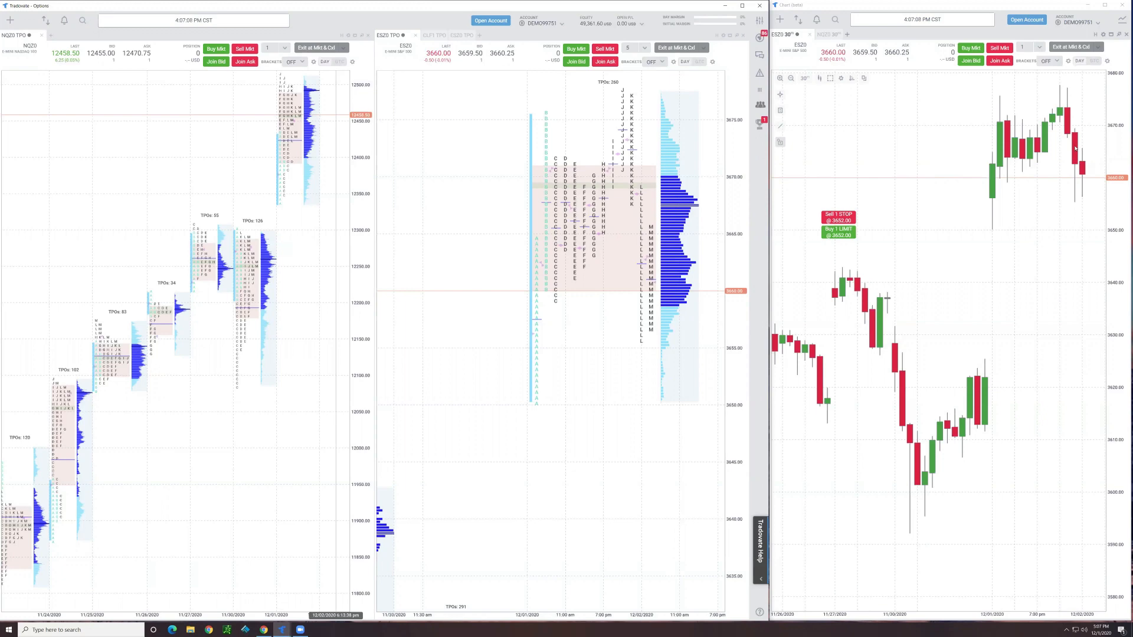
pyautogui.moveTo(596, 232)
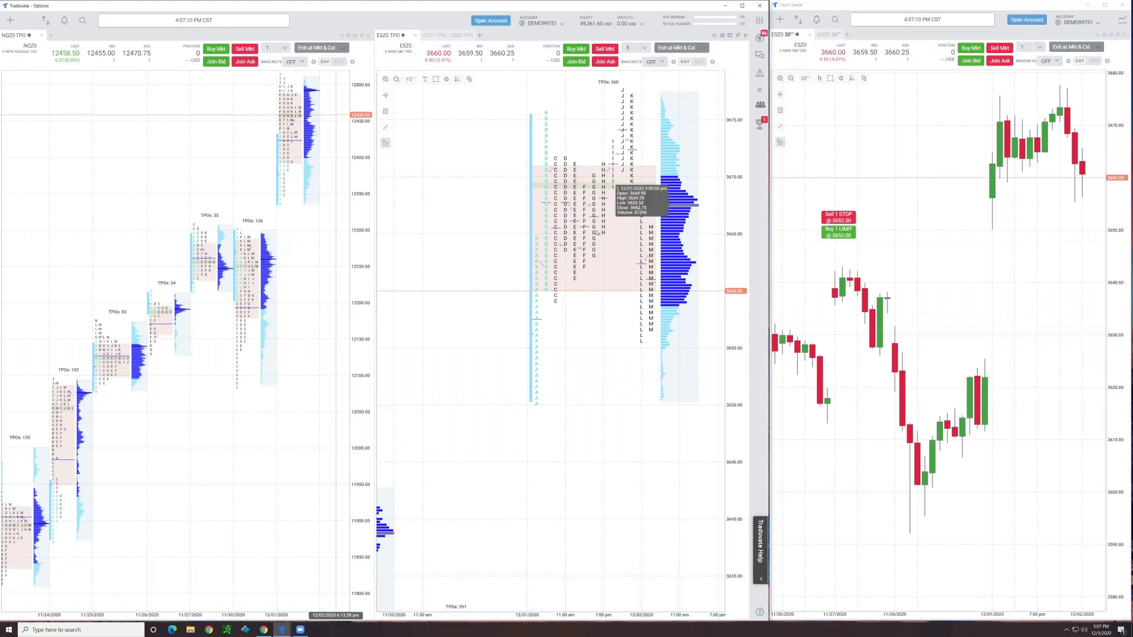
pyautogui.moveTo(586, 246)
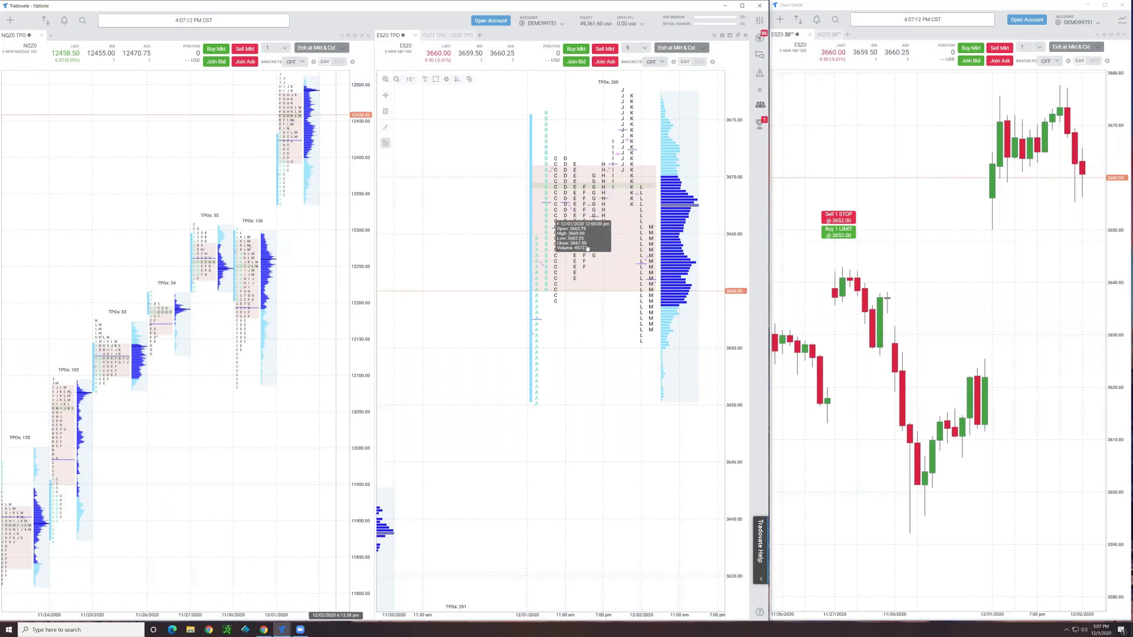
# Remove all splits and merges from the latest-day TPO profile
pyautogui.rightClick(589, 238)
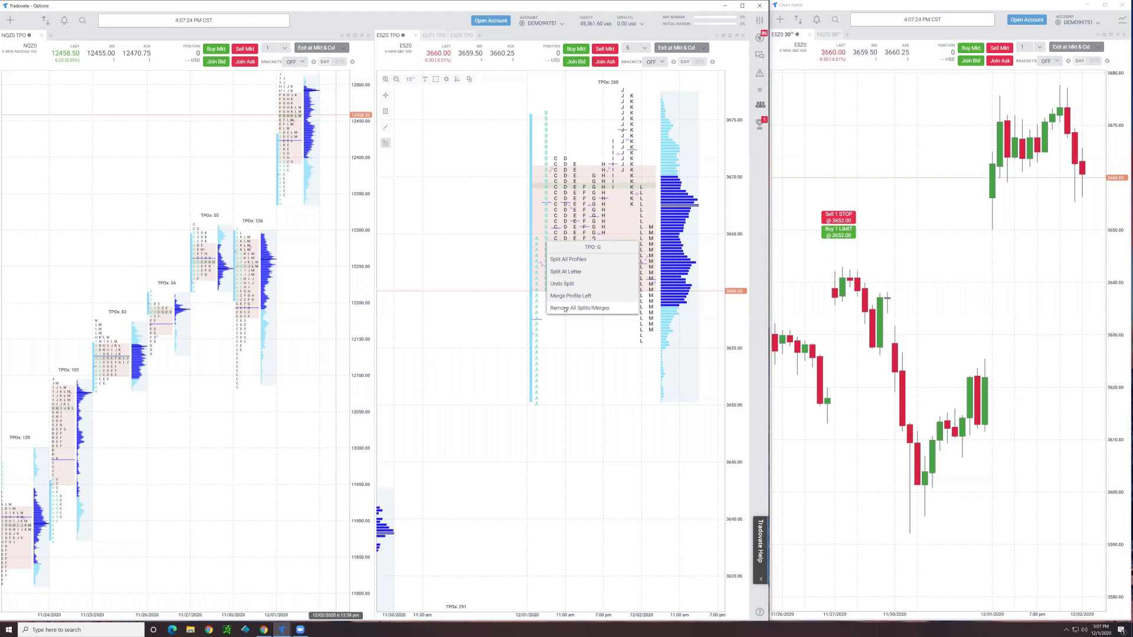
pyautogui.click(579, 308)
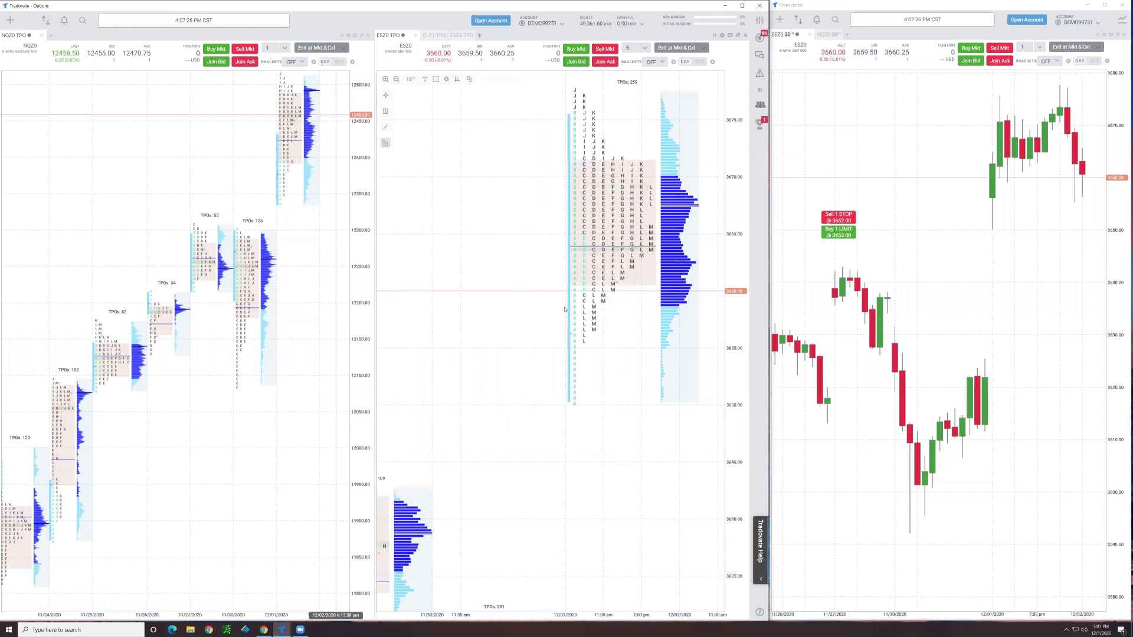
pyautogui.moveTo(609, 413)
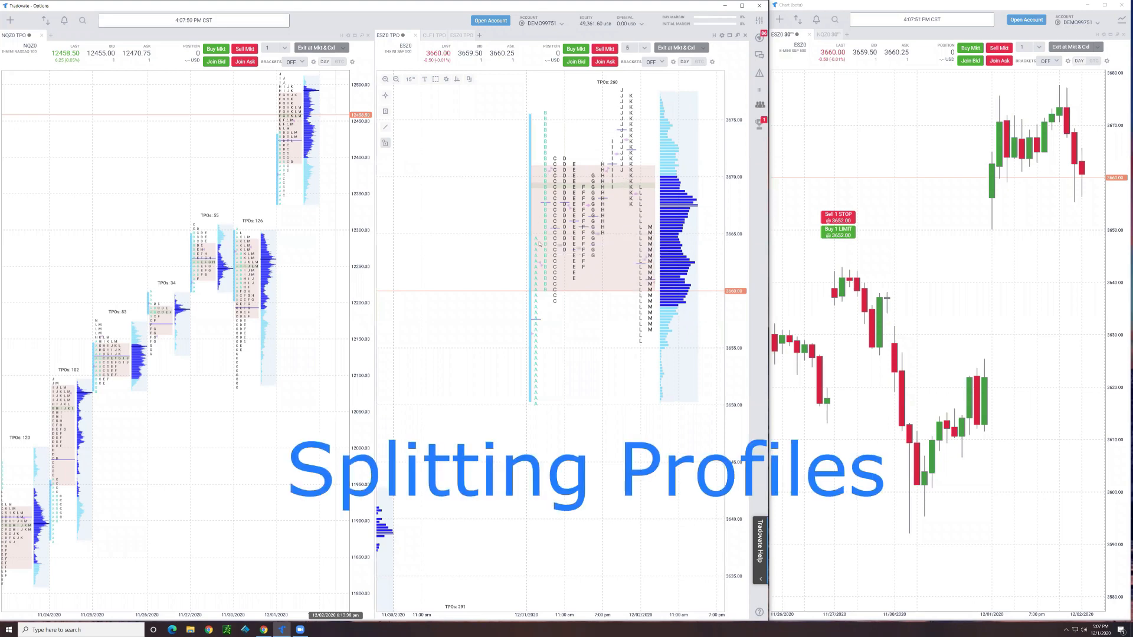
pyautogui.moveTo(545, 245)
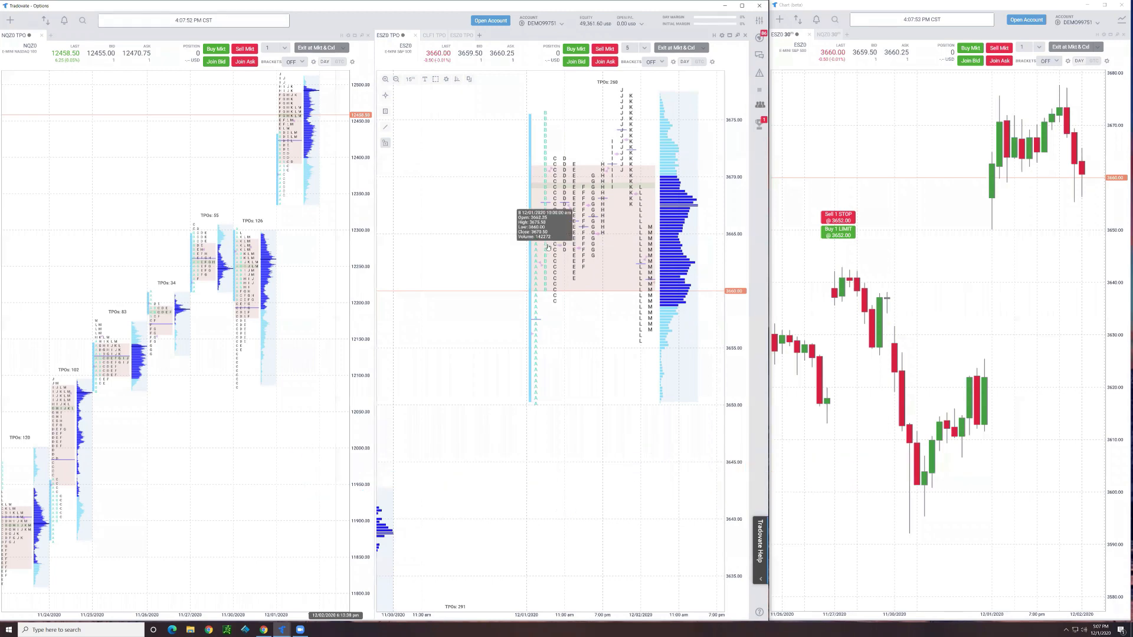
pyautogui.moveTo(547, 249)
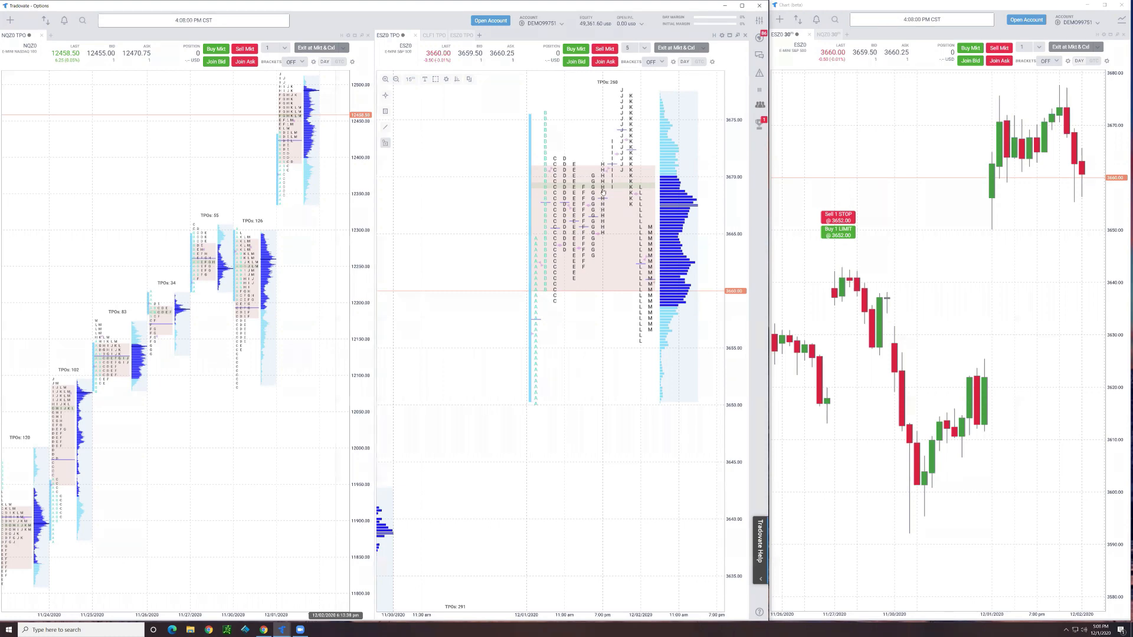
pyautogui.moveTo(612, 142)
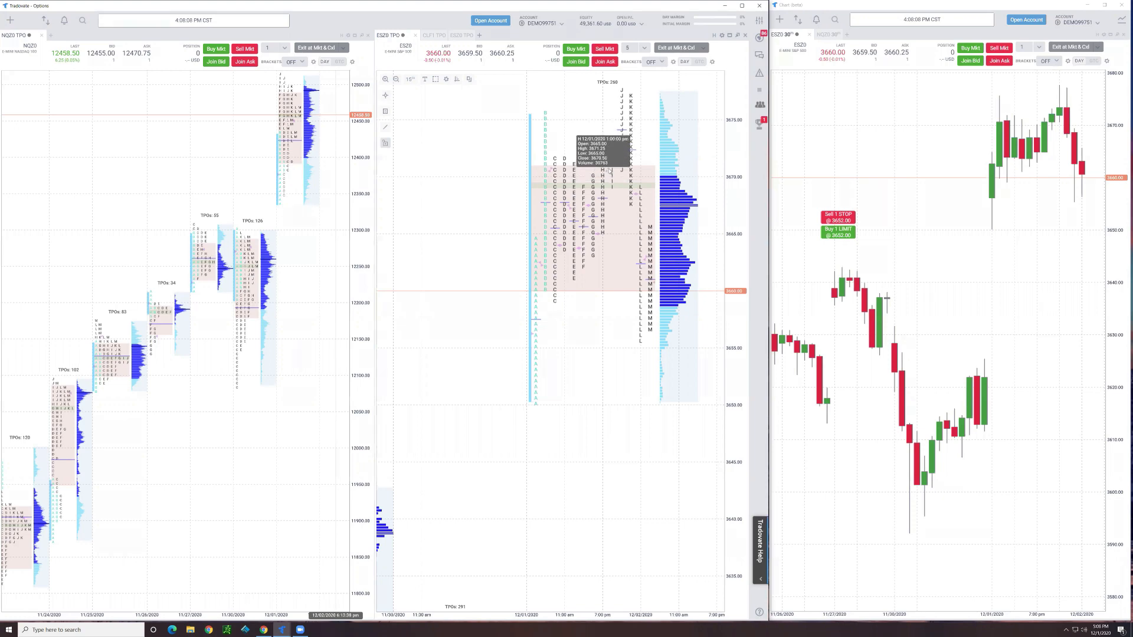
# Split the latest profile at letter I, then undo the earlier split in the left profile
pyautogui.rightClick(607, 170)
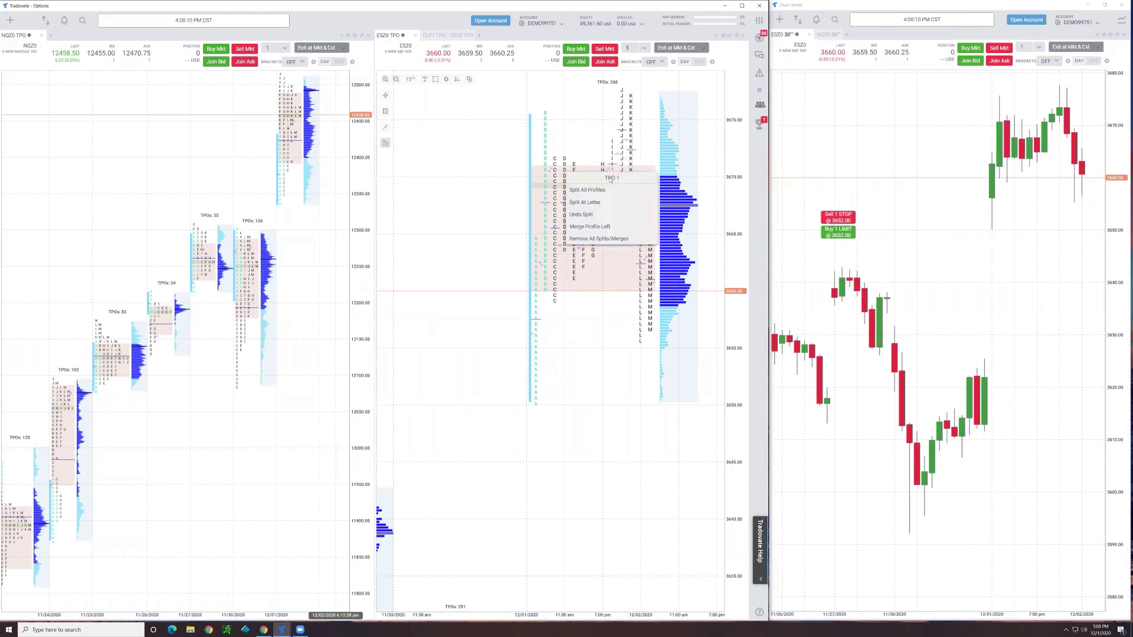
pyautogui.click(586, 189)
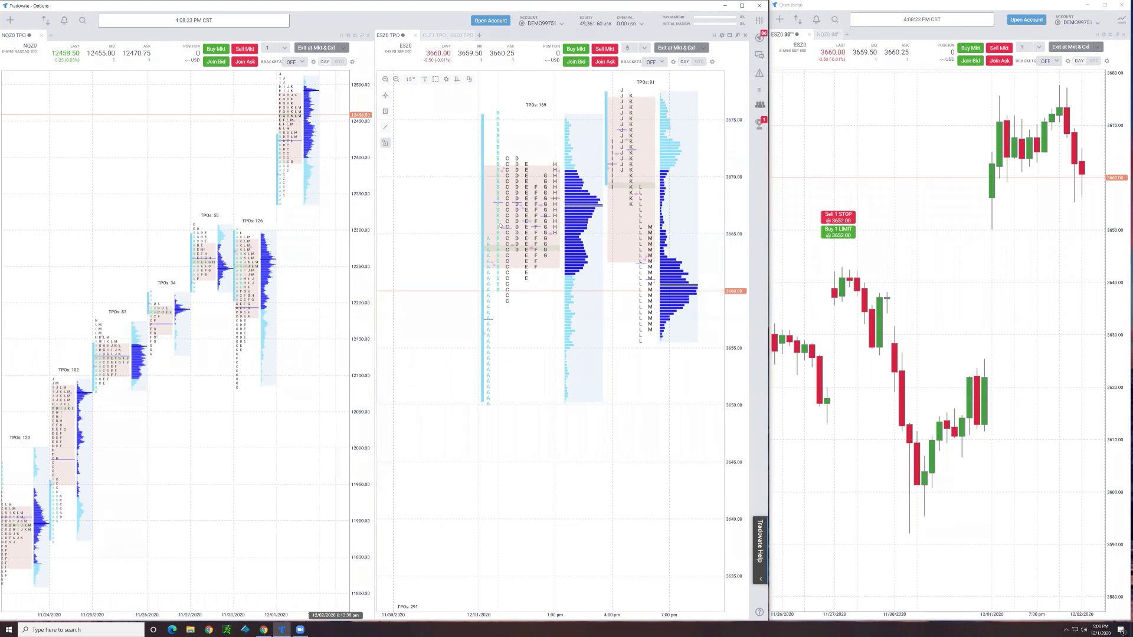
pyautogui.moveTo(517, 216)
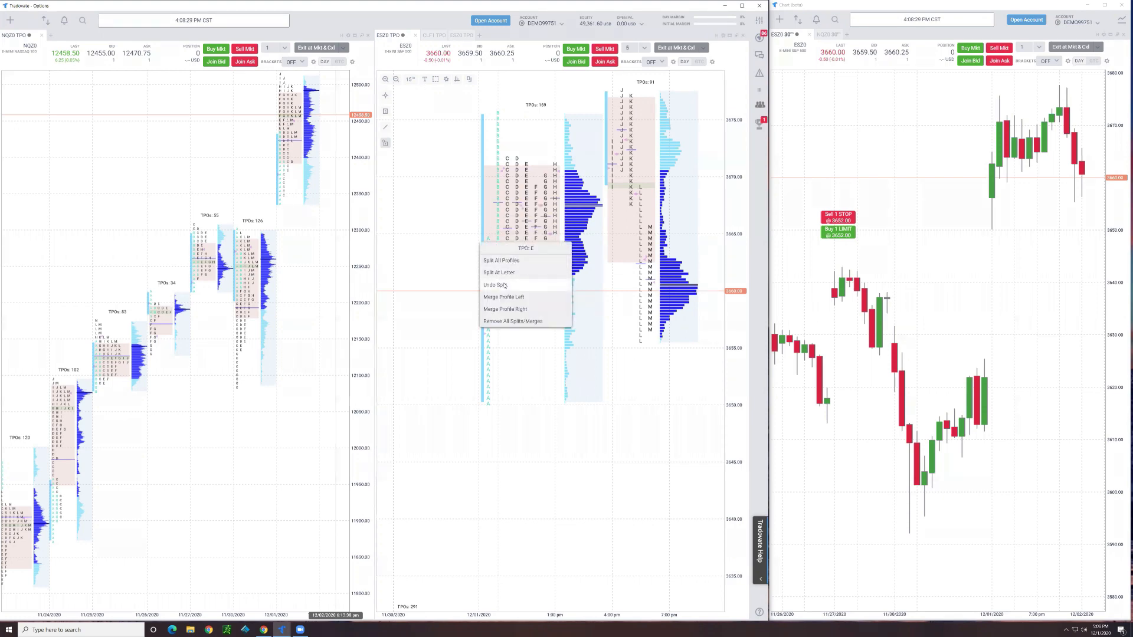
pyautogui.click(494, 284)
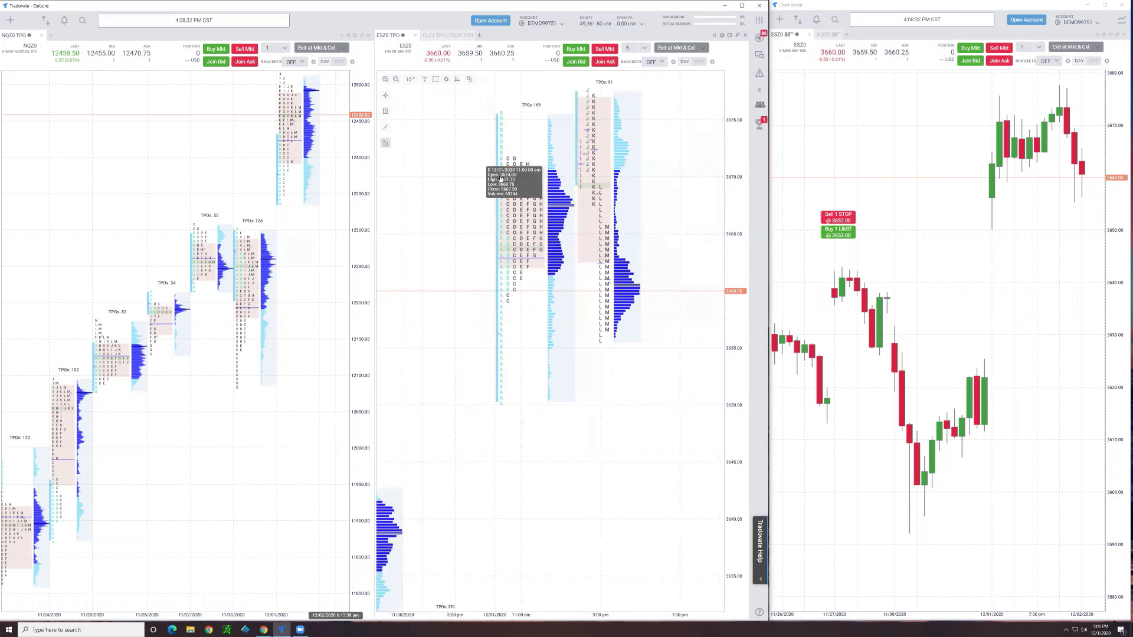
pyautogui.moveTo(595, 250)
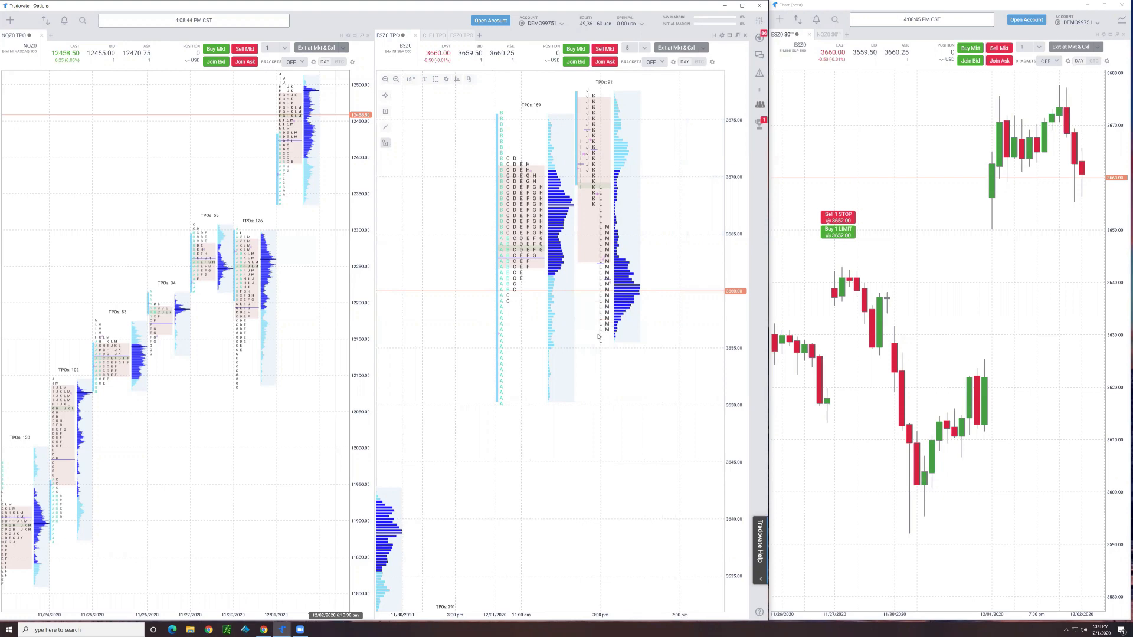
# Disable Volume Profile in the ESZ0 15' Chart Editor and save
pyautogui.click(446, 79)
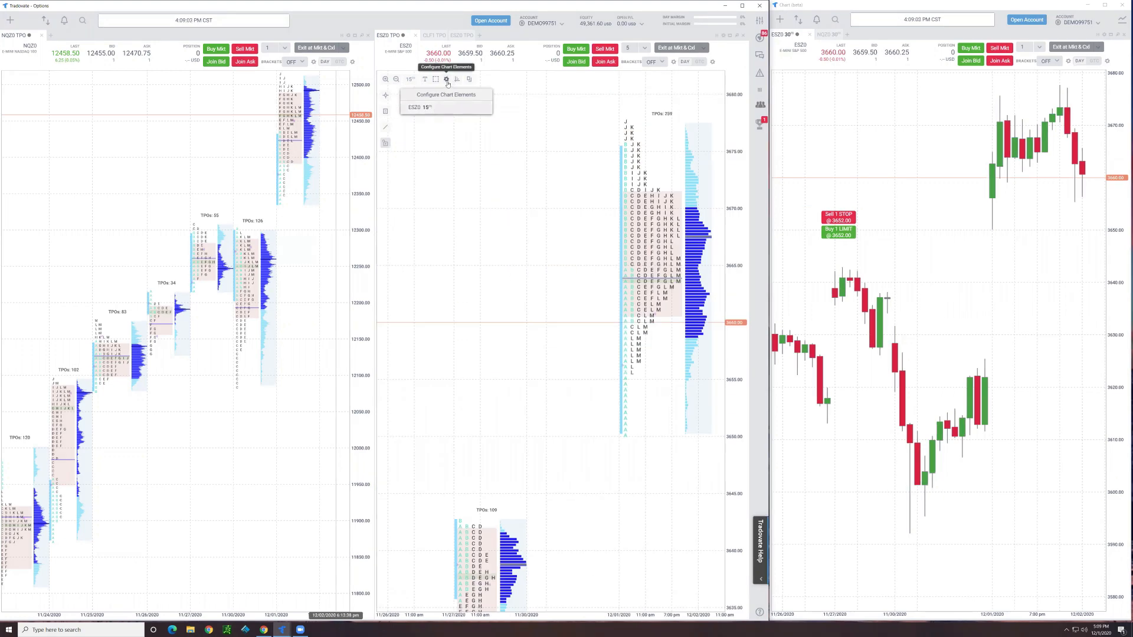
pyautogui.moveTo(426, 108)
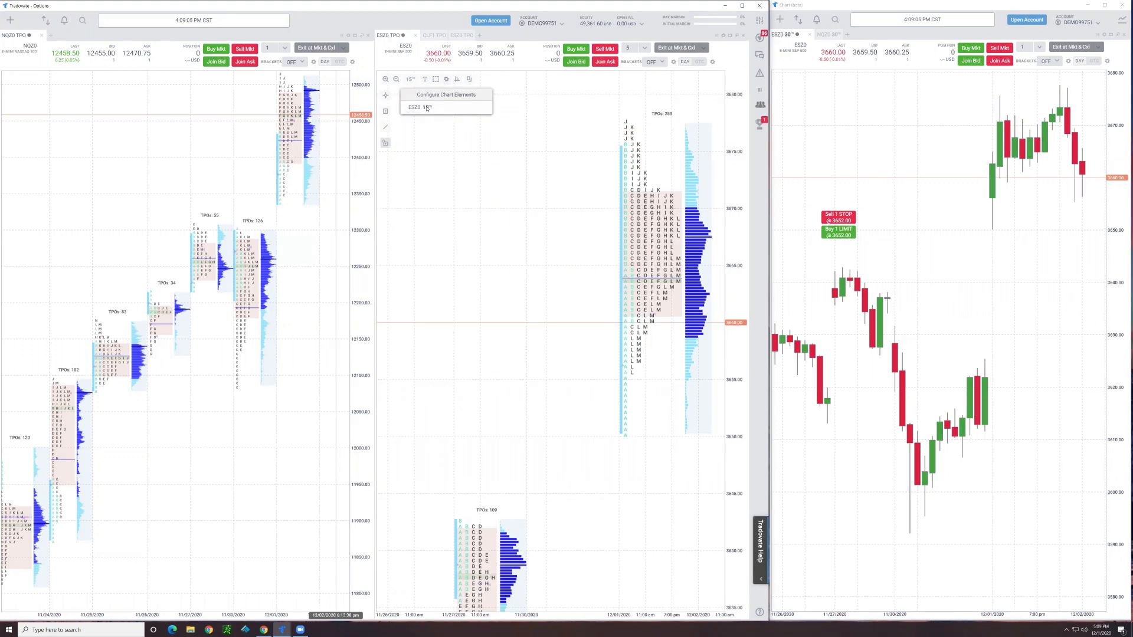
pyautogui.click(445, 94)
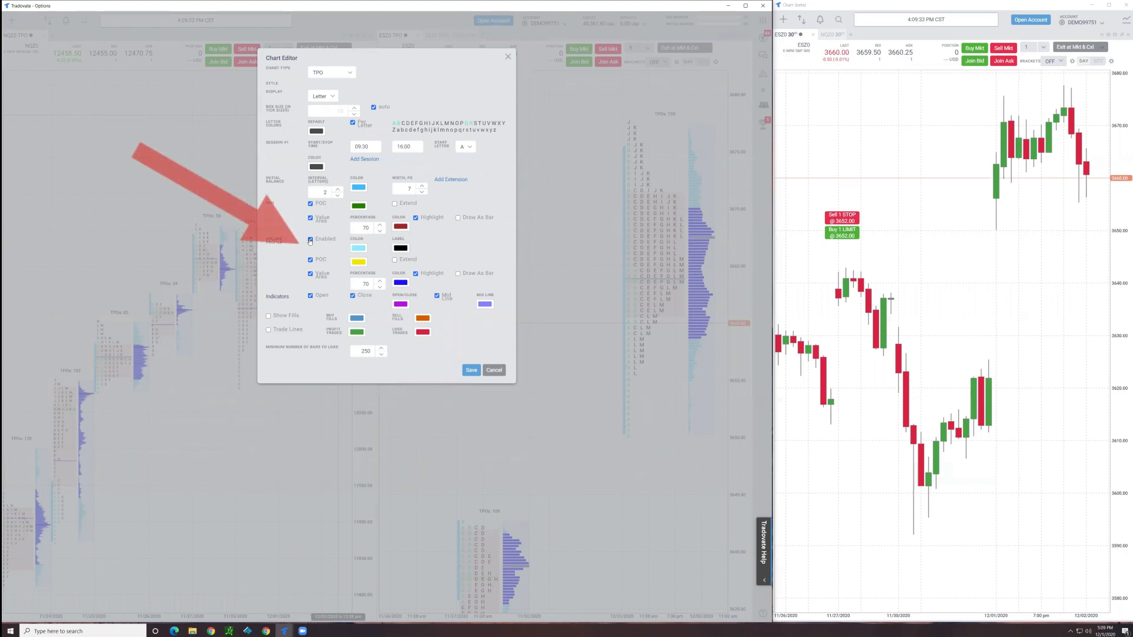
pyautogui.click(310, 239)
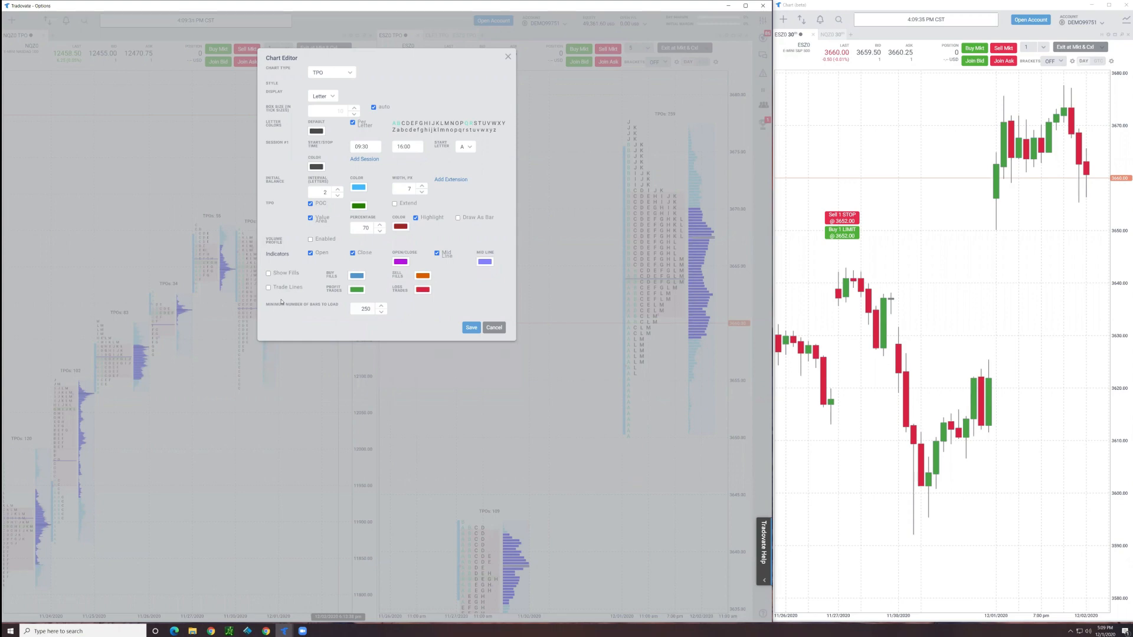
pyautogui.moveTo(456, 325)
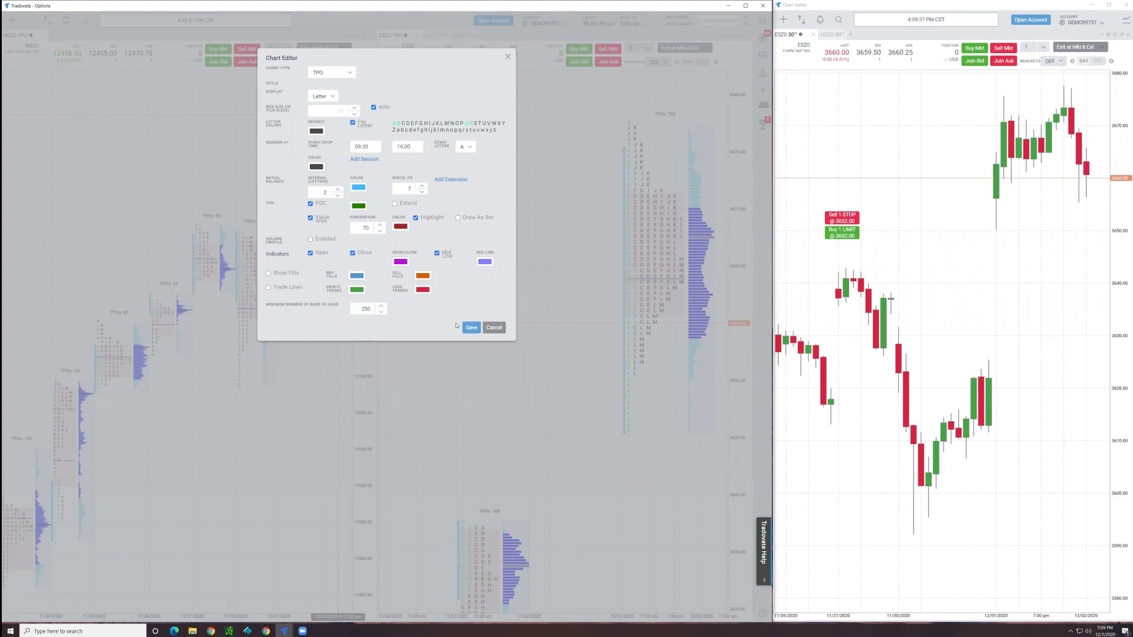
pyautogui.click(470, 328)
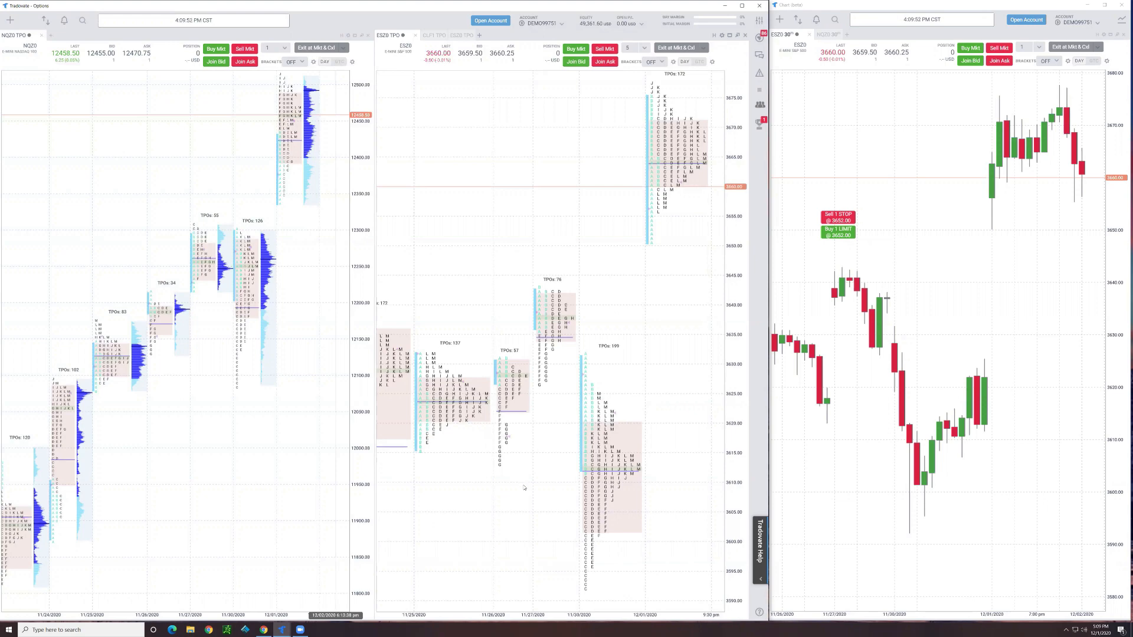
pyautogui.moveTo(492, 234)
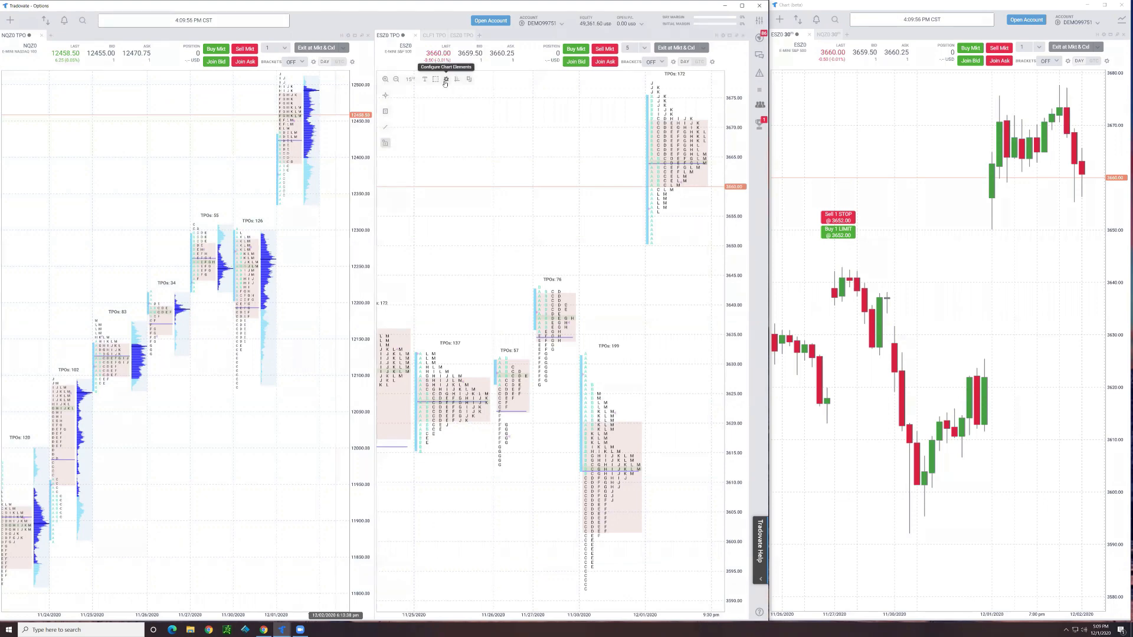
# Uncheck TPO Value Area in the Chart Editor and save the settings
pyautogui.click(446, 80)
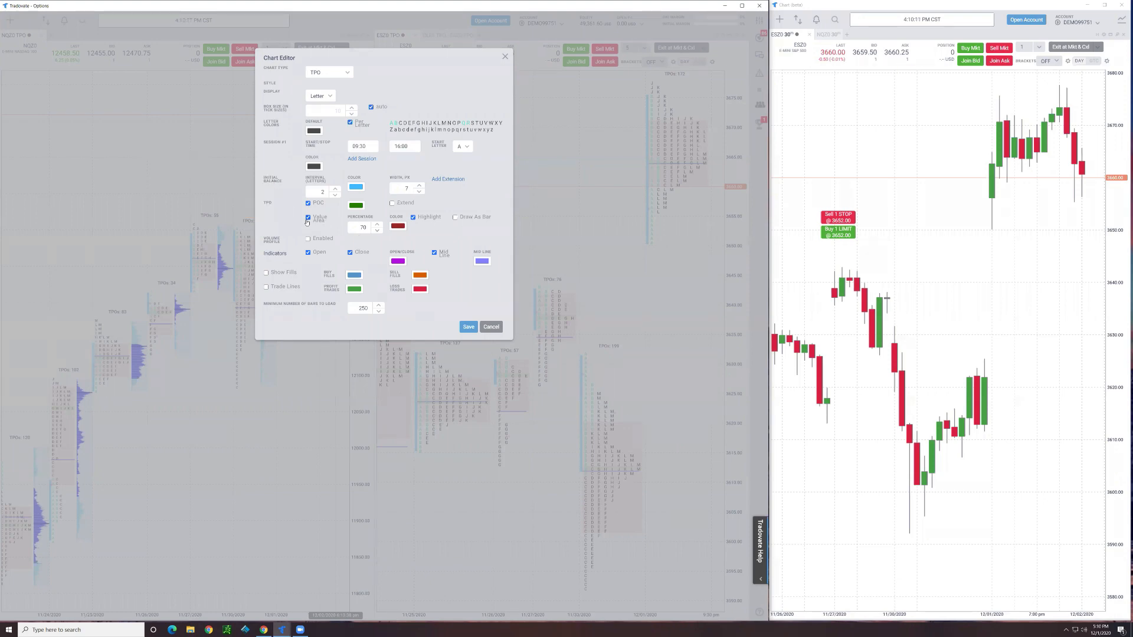
pyautogui.click(308, 218)
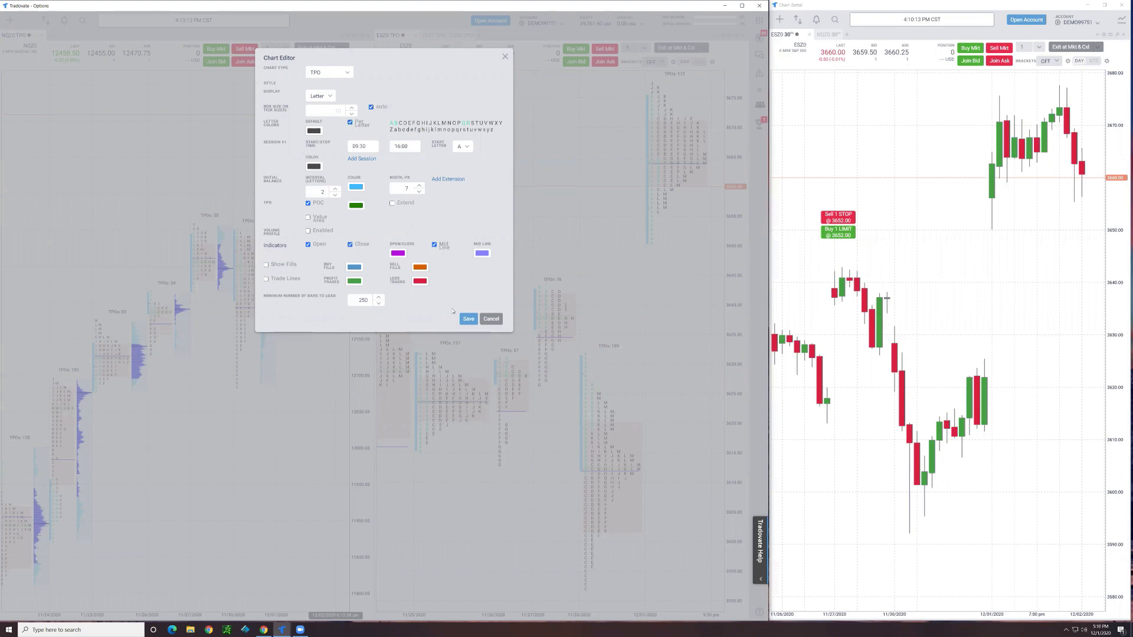
pyautogui.click(467, 319)
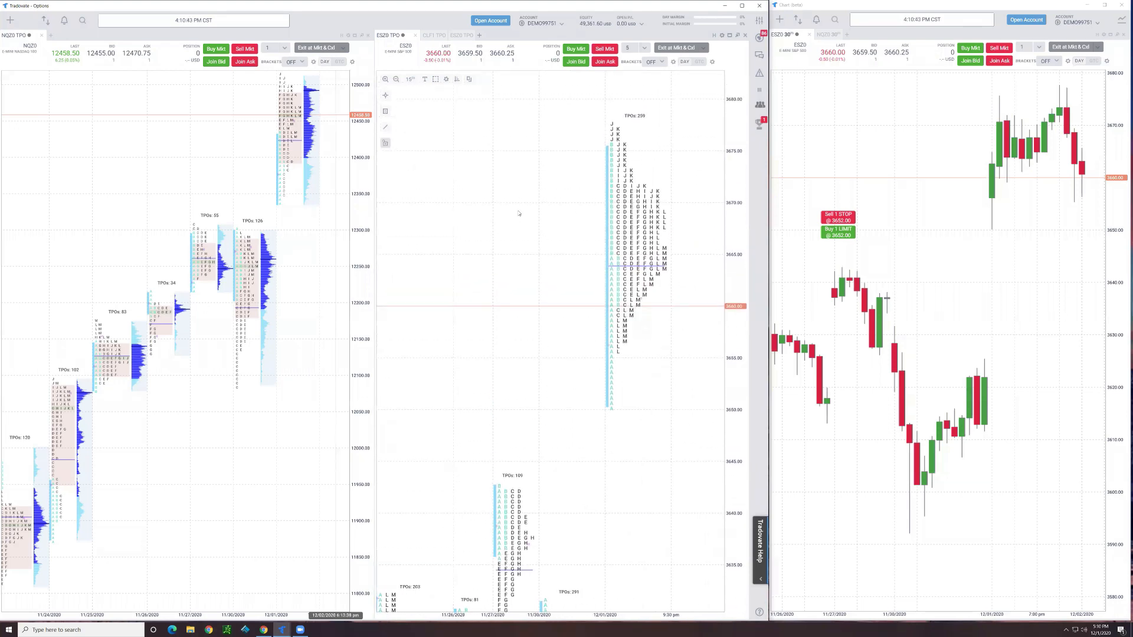
# Open the ESZ0 15' Chart Editor from the chart elements list
pyautogui.click(446, 78)
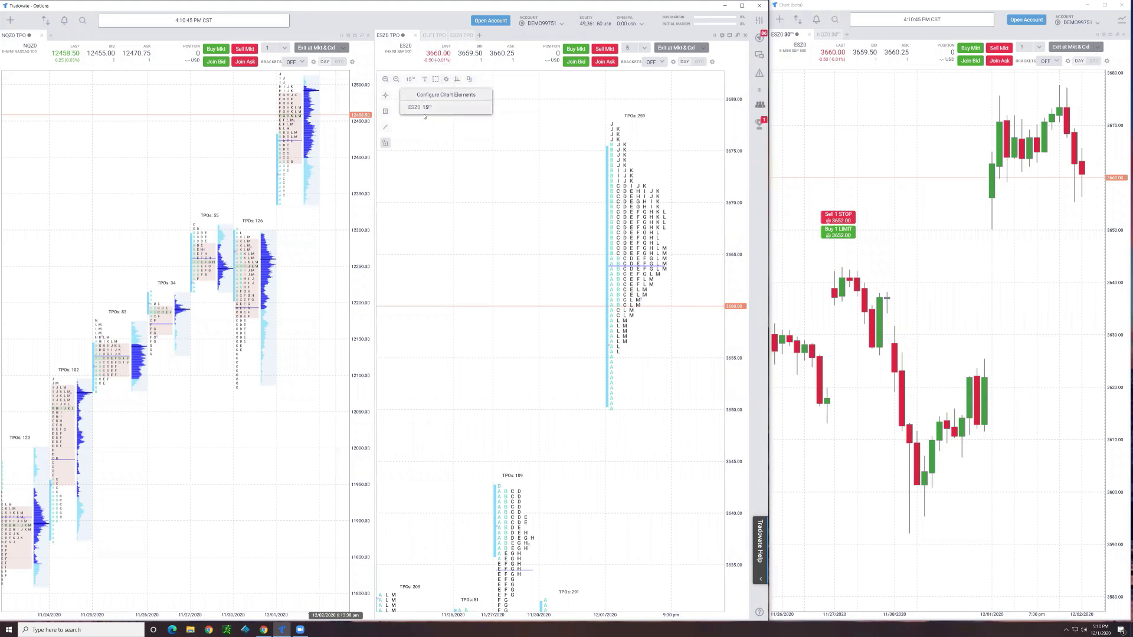
pyautogui.click(444, 95)
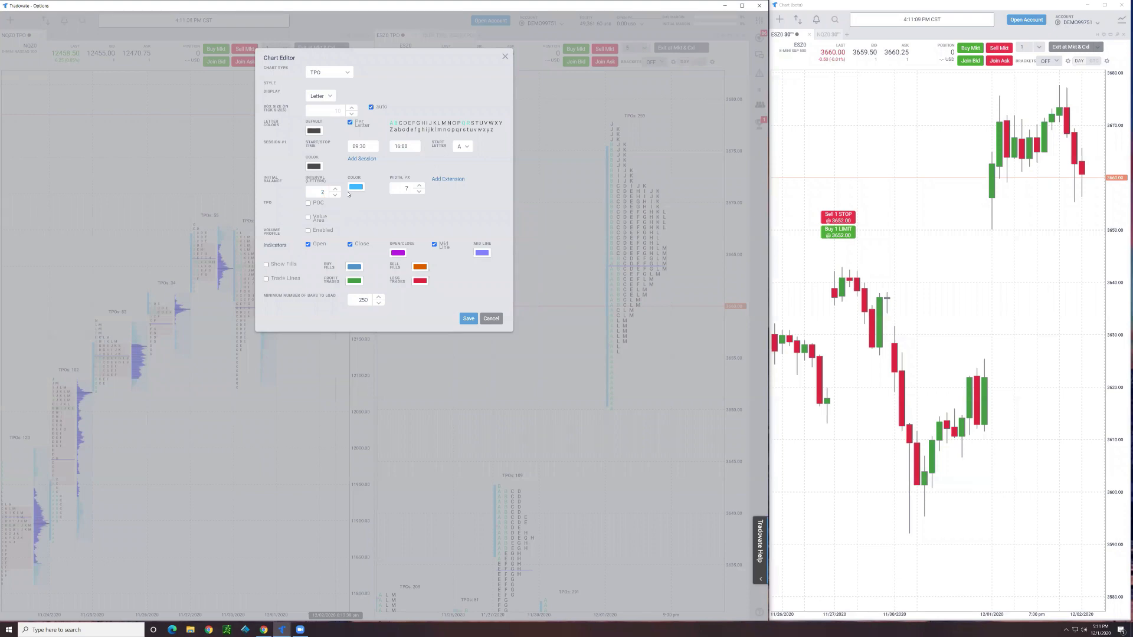
# Save the Chart Editor to bring back shaded value areas and volume profiles
pyautogui.click(468, 319)
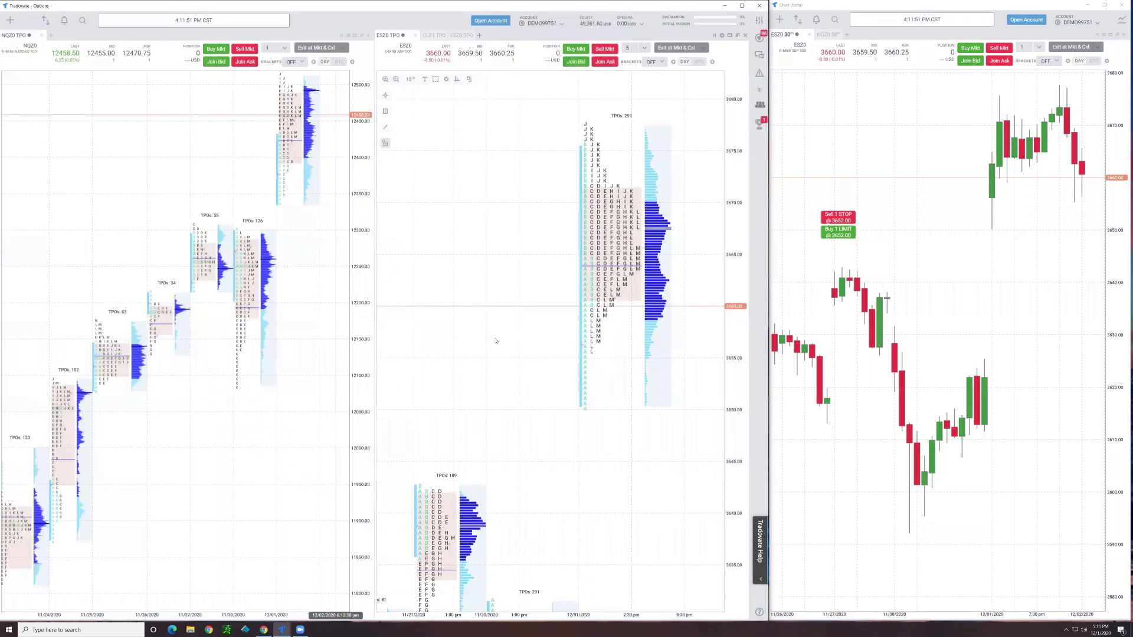
pyautogui.moveTo(515, 262)
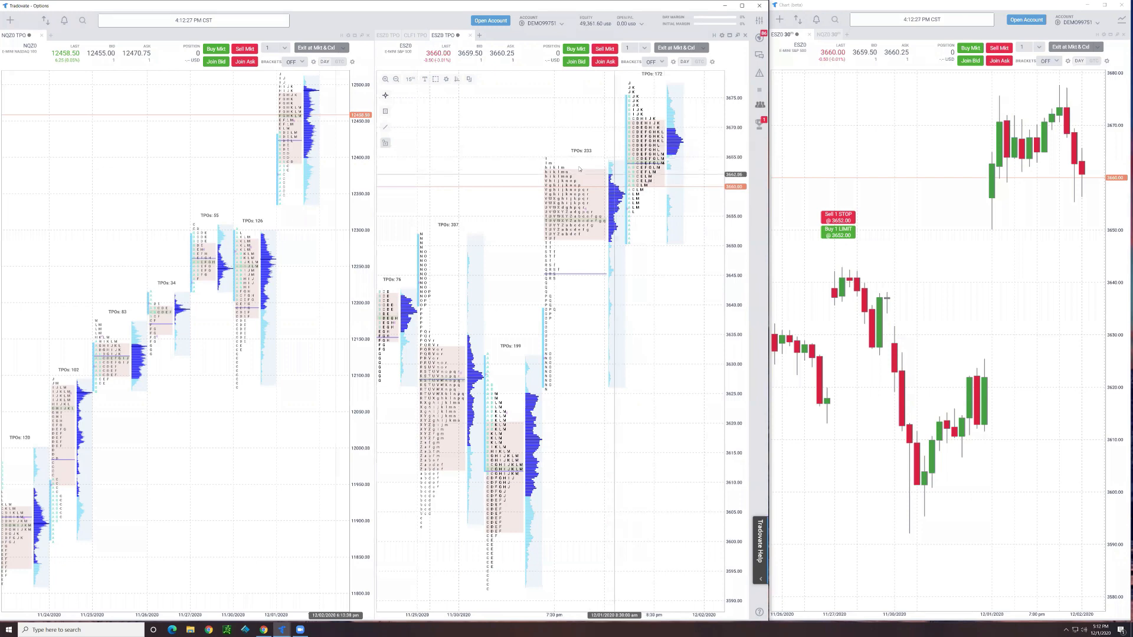
pyautogui.moveTo(513, 225)
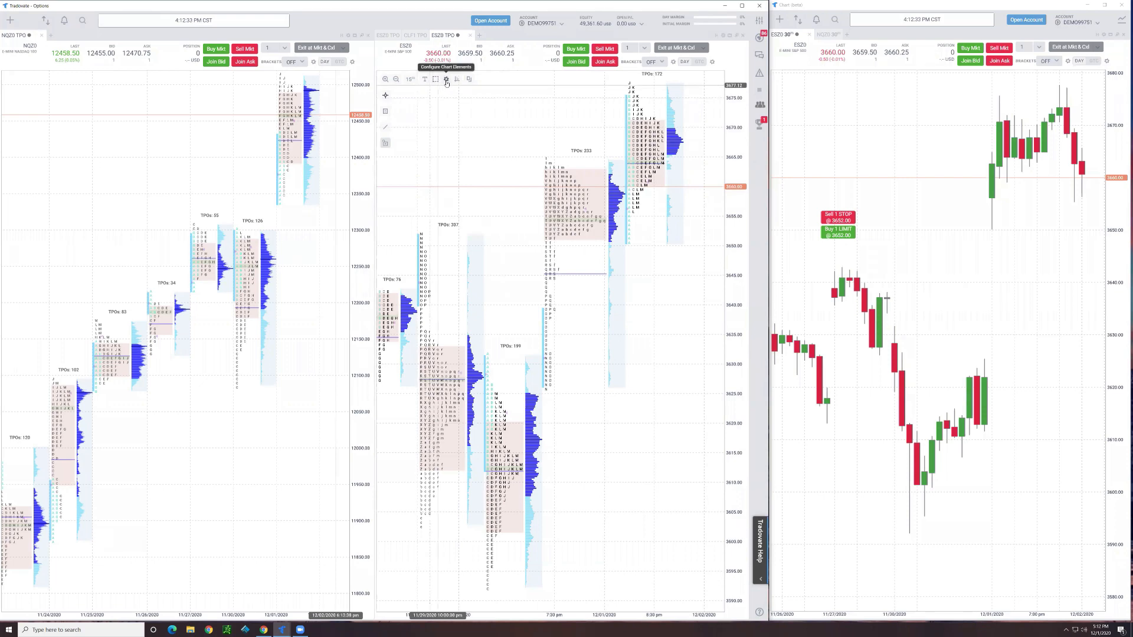
# Open the ESZ0 15' Chart Editor to add 17:00–09:30 and 09:30–16:00 sessions
pyautogui.click(447, 78)
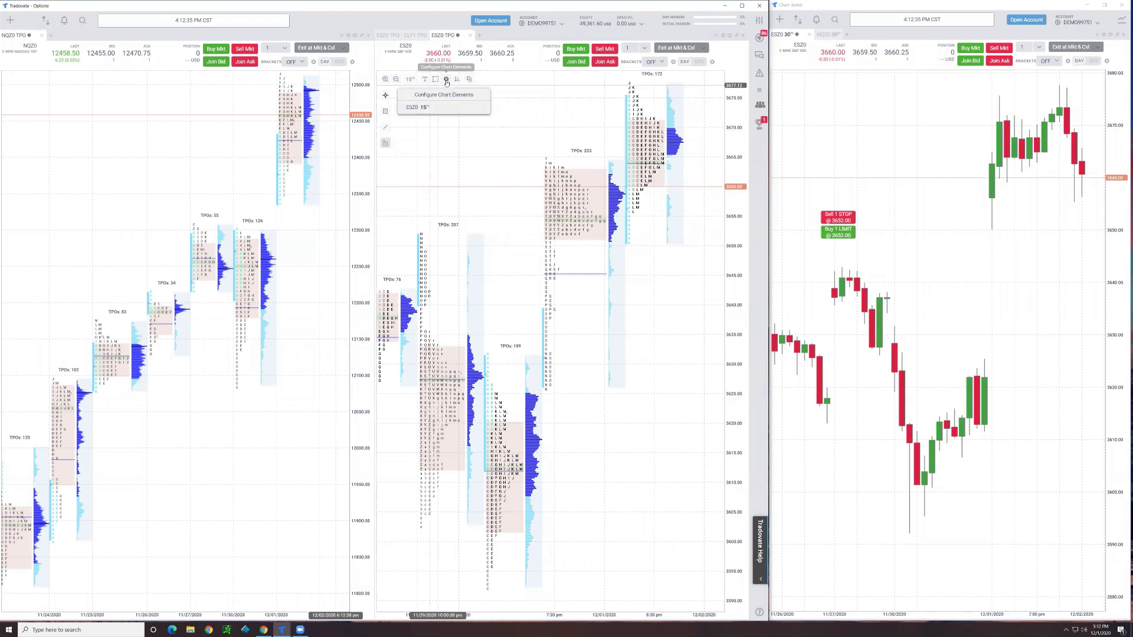
pyautogui.click(442, 95)
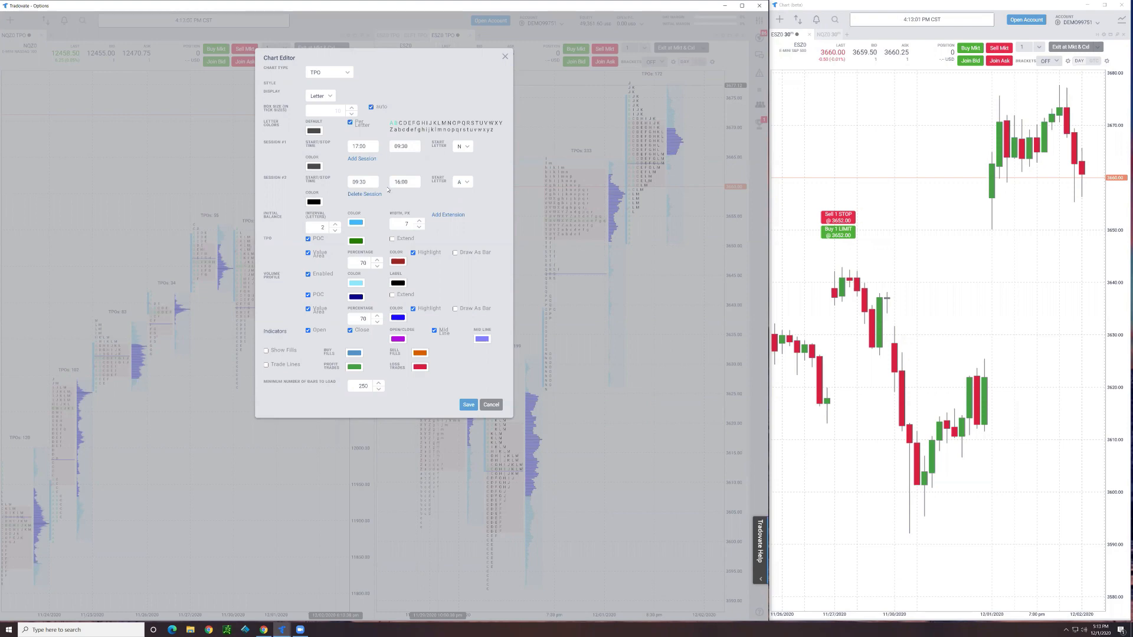
pyautogui.moveTo(389, 167)
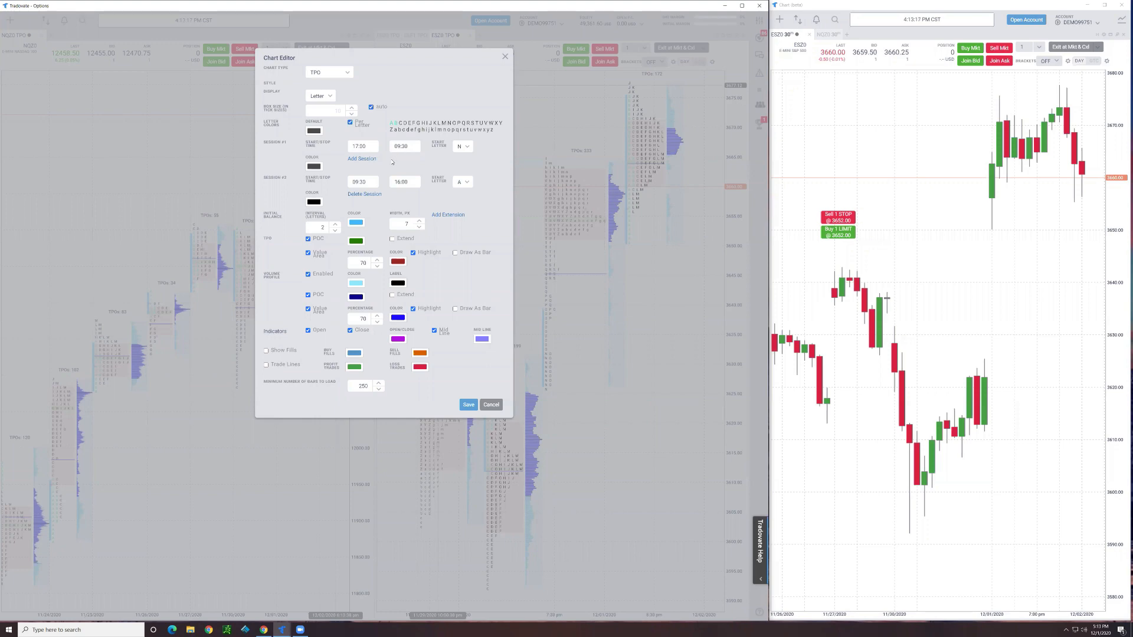
pyautogui.moveTo(383, 184)
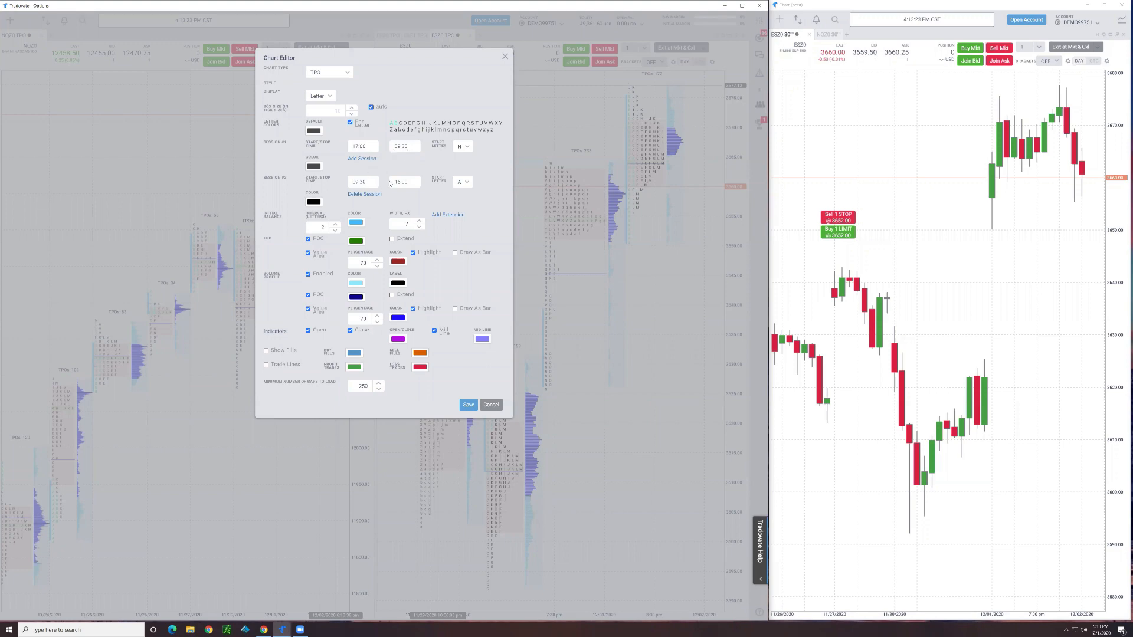
pyautogui.moveTo(398, 190)
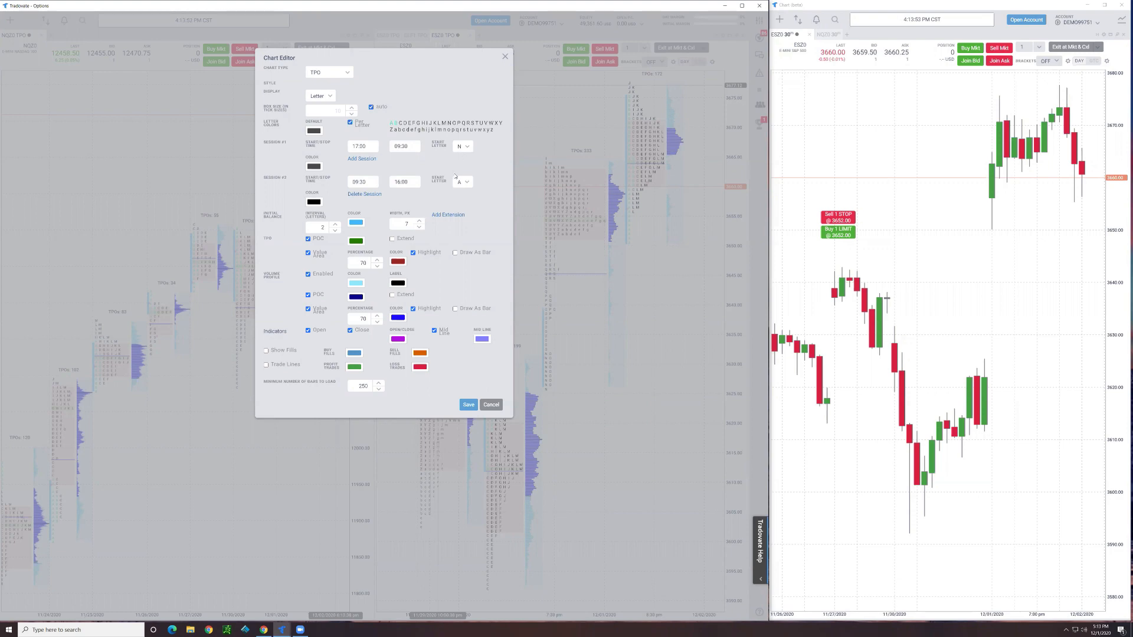
pyautogui.moveTo(455, 176)
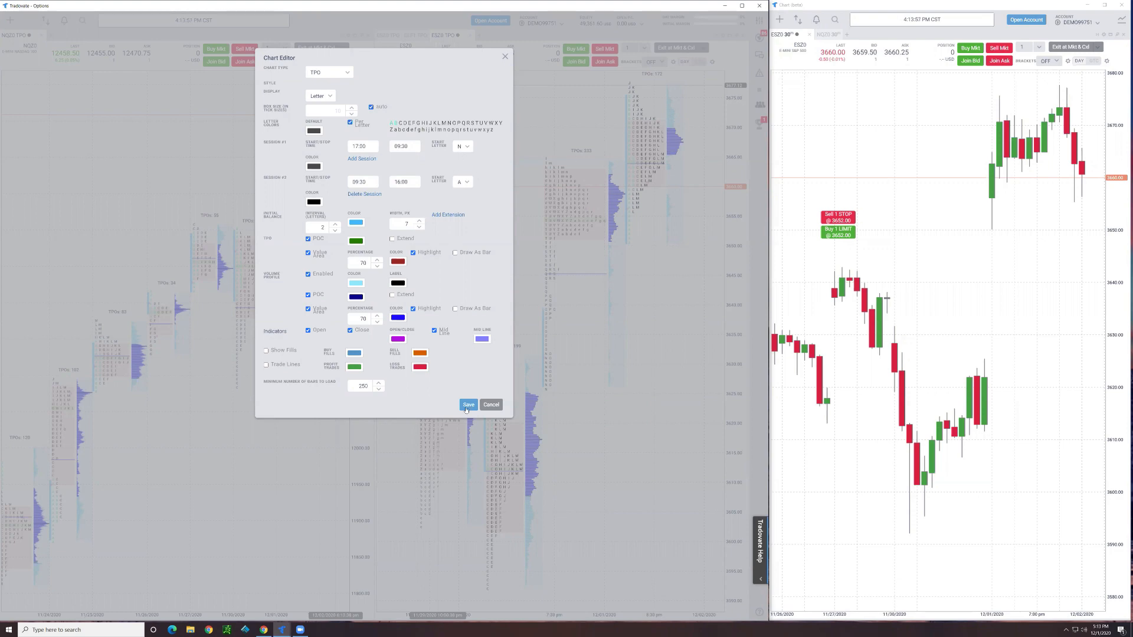
# Save the two-session setup and reopen the ESZ0 15' Chart Editor
pyautogui.click(467, 404)
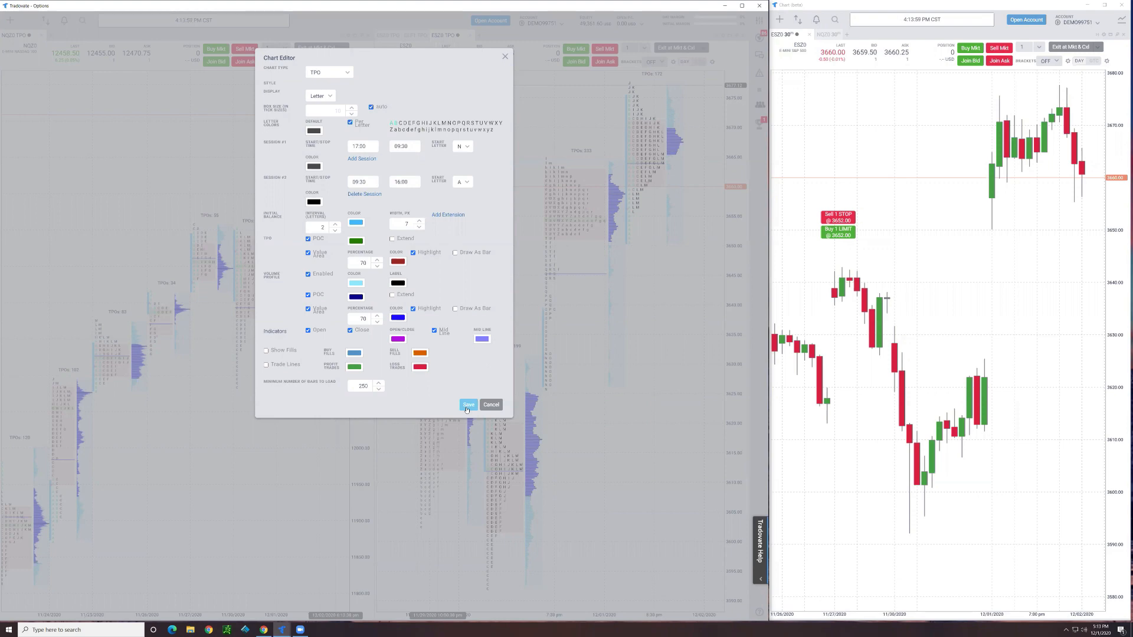
pyautogui.click(467, 405)
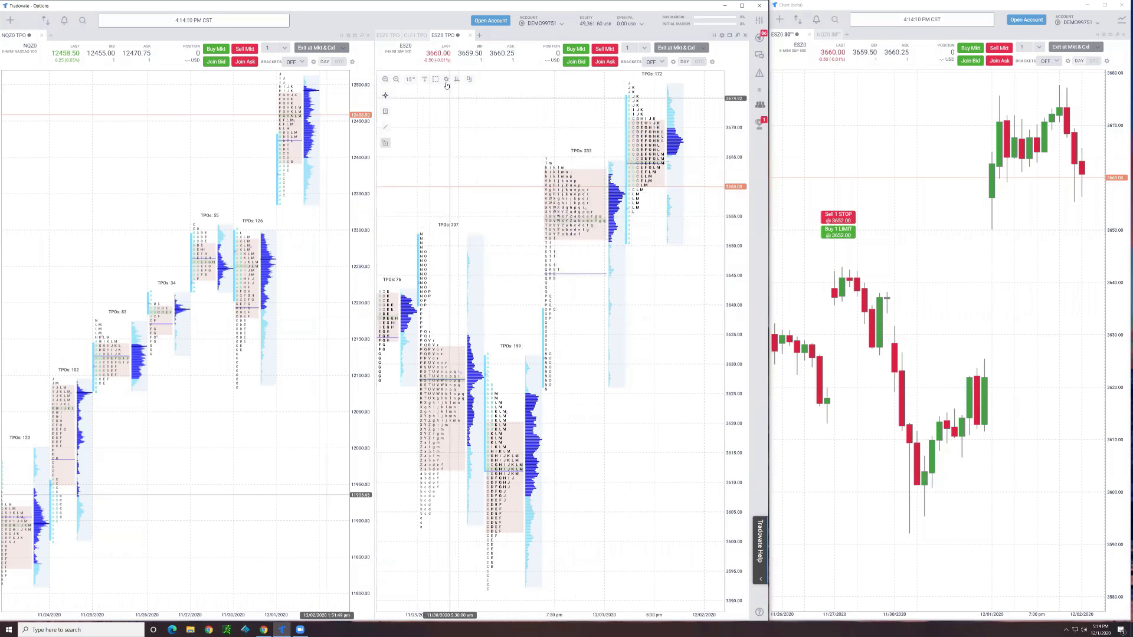
pyautogui.click(446, 78)
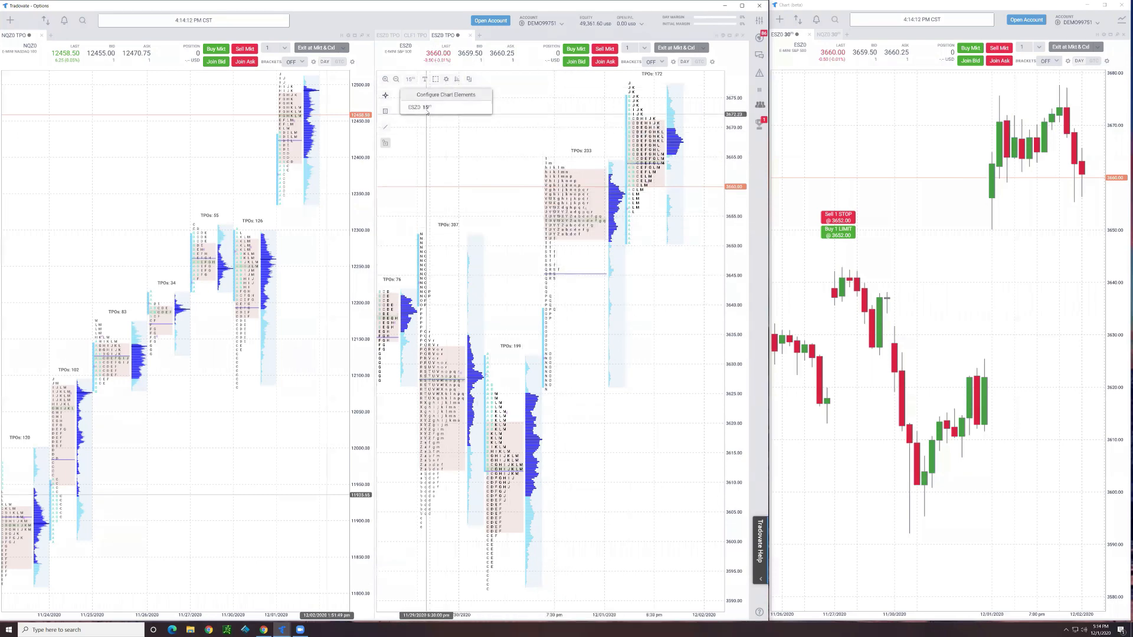
pyautogui.click(445, 95)
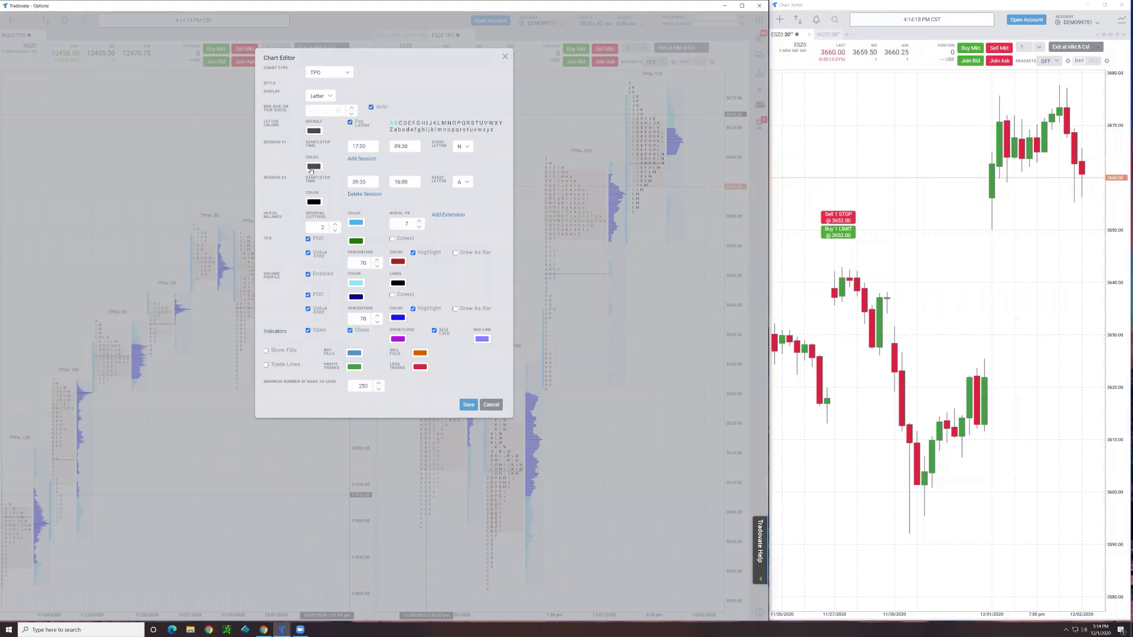
# Save the green Session #1 letter colour for the overnight profile and close the editor
pyautogui.click(468, 405)
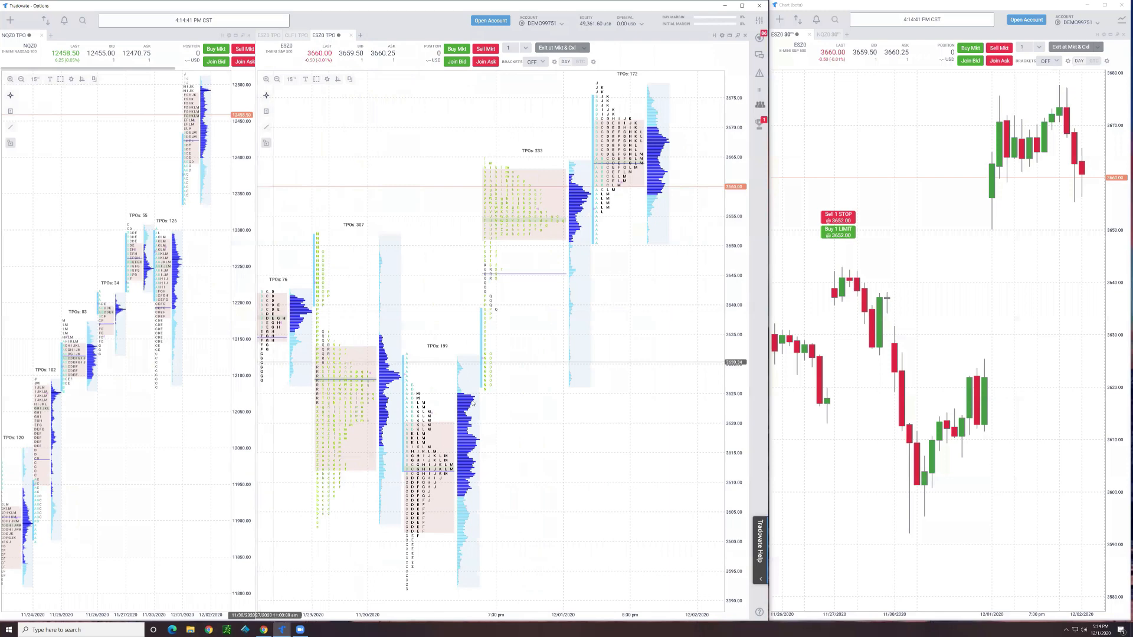
pyautogui.moveTo(635, 270)
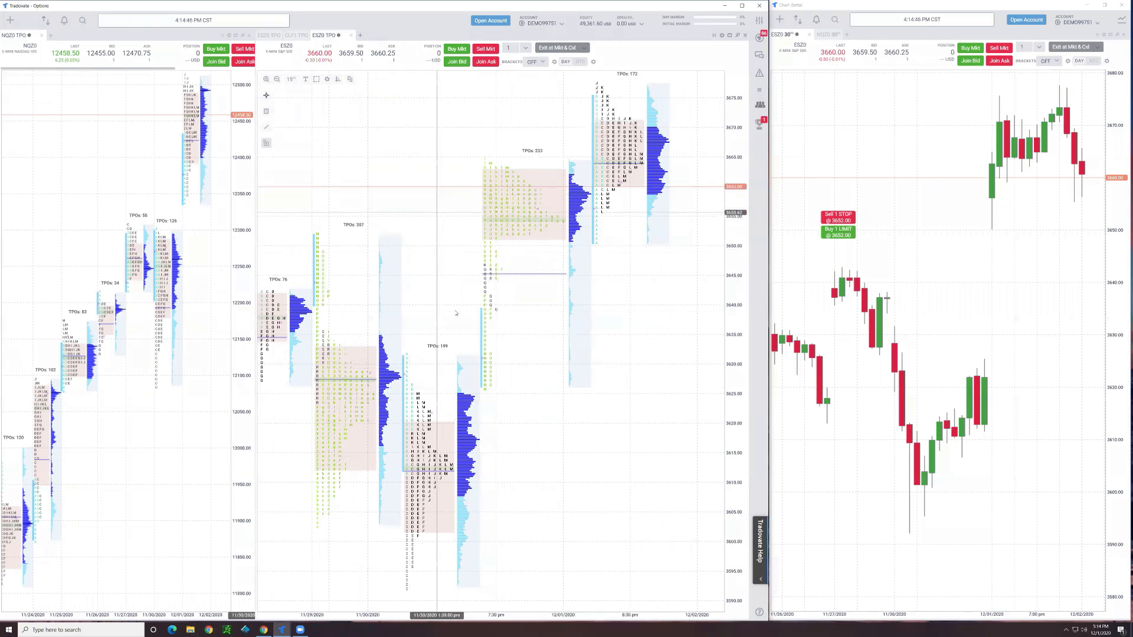
pyautogui.moveTo(422, 294)
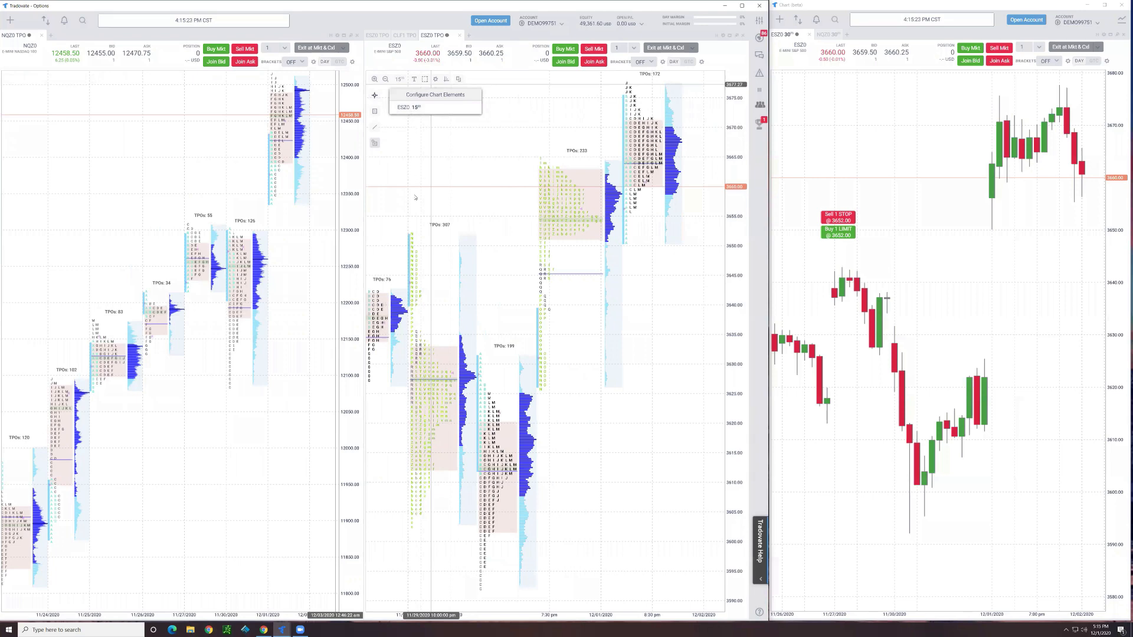
# Reopen the ESZ0 15' Chart Editor through Configure Chart Elements
pyautogui.click(434, 95)
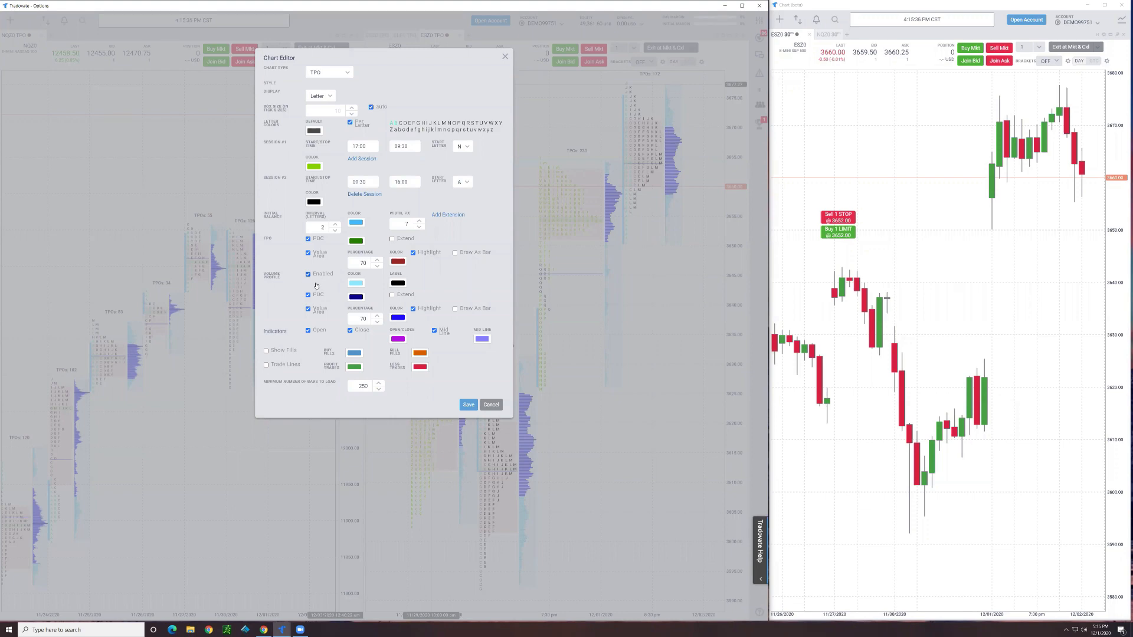
pyautogui.moveTo(363, 168)
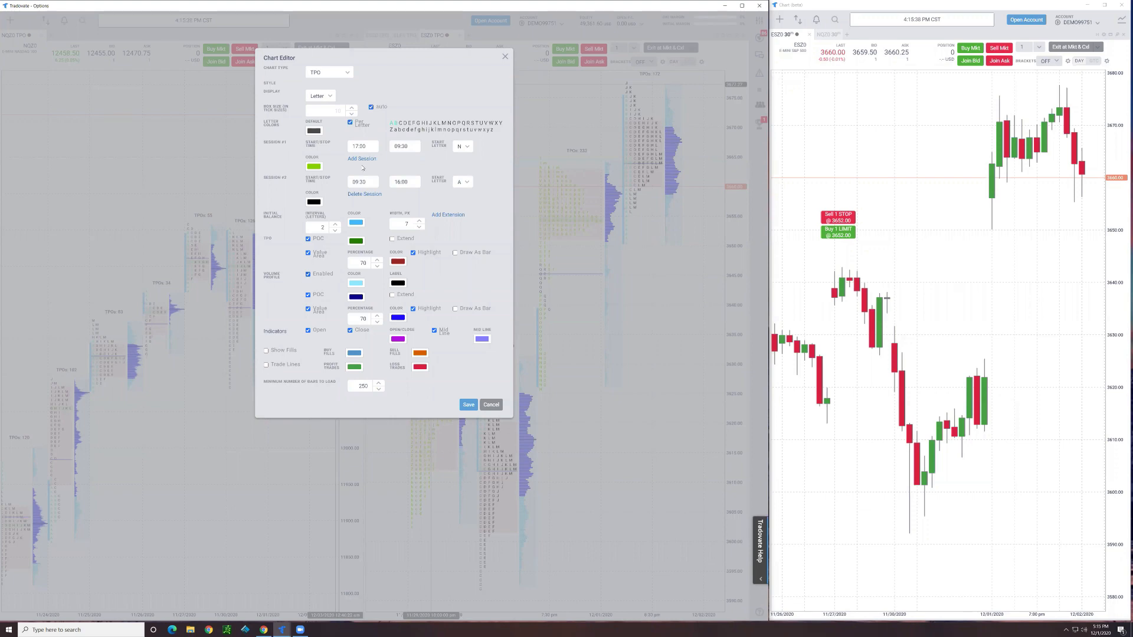